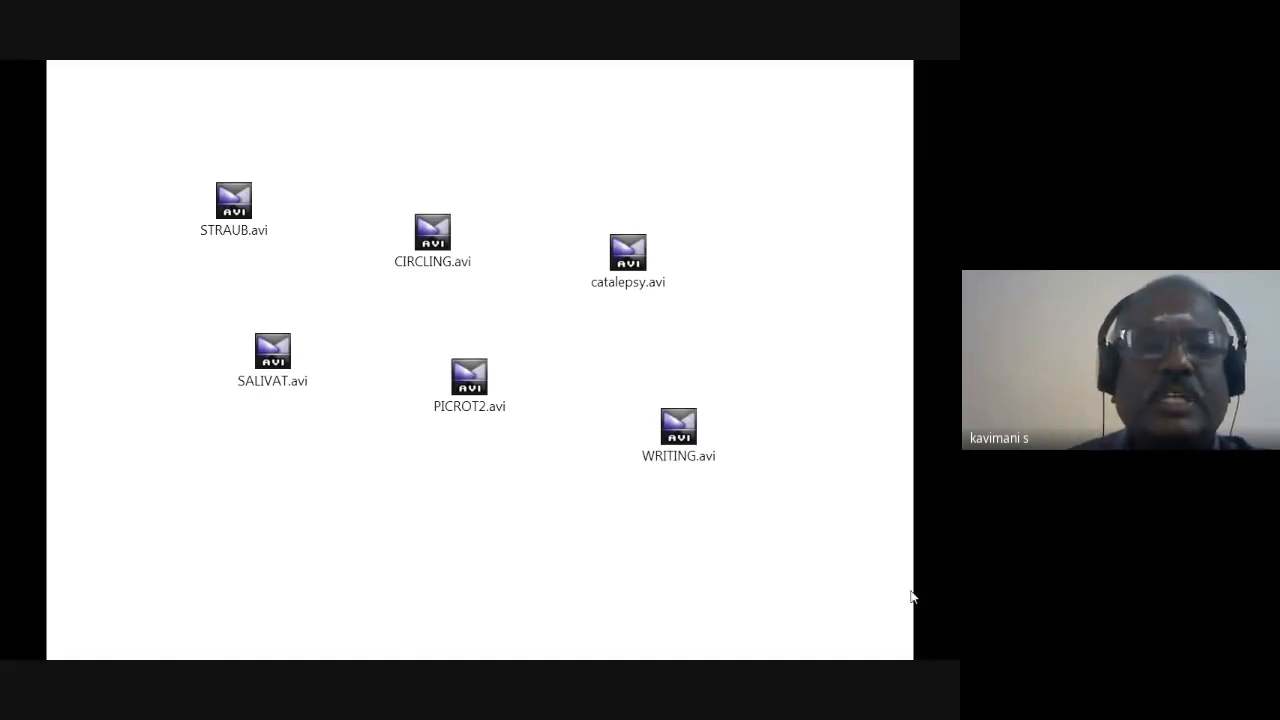
pyautogui.moveTo(812, 516)
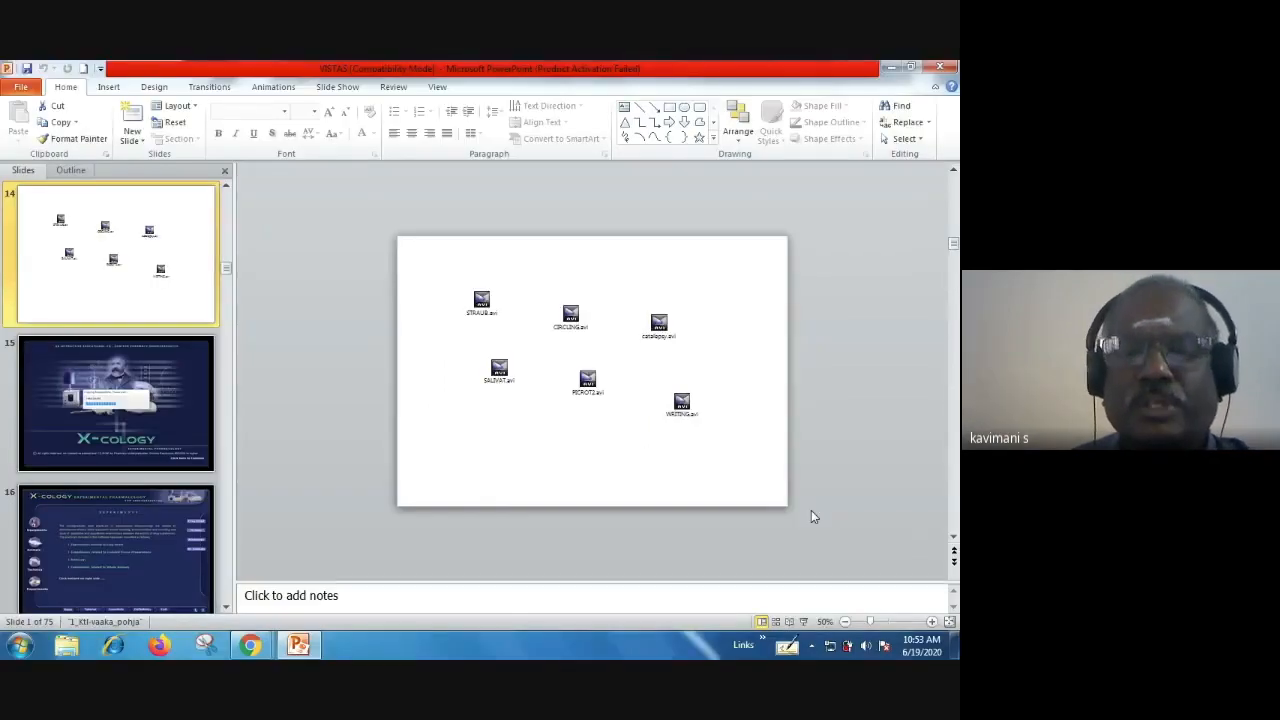
# Step: Select the STRAUB.avi clip icon on slide 14 in Normal view
pyautogui.click(480, 304)
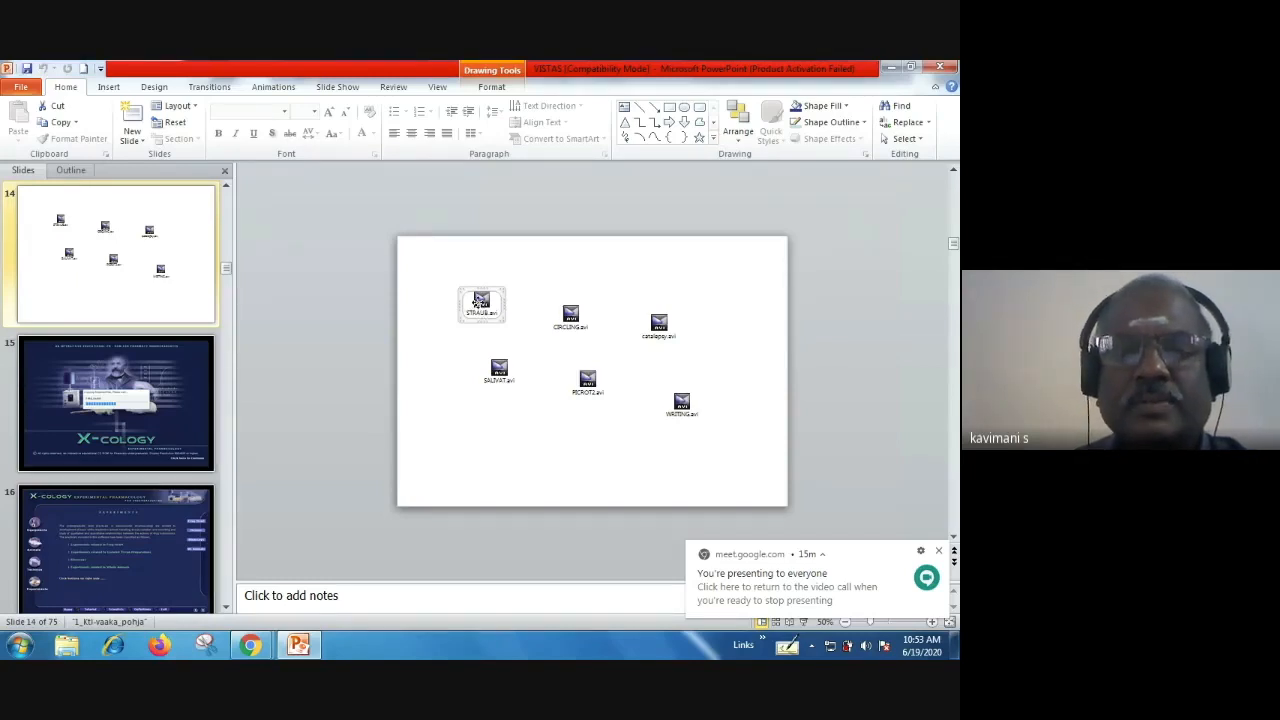
# Step: Play STRAUB.avi in KMPlayer and dismiss the new-version notice
pyautogui.doubleClick(480, 304)
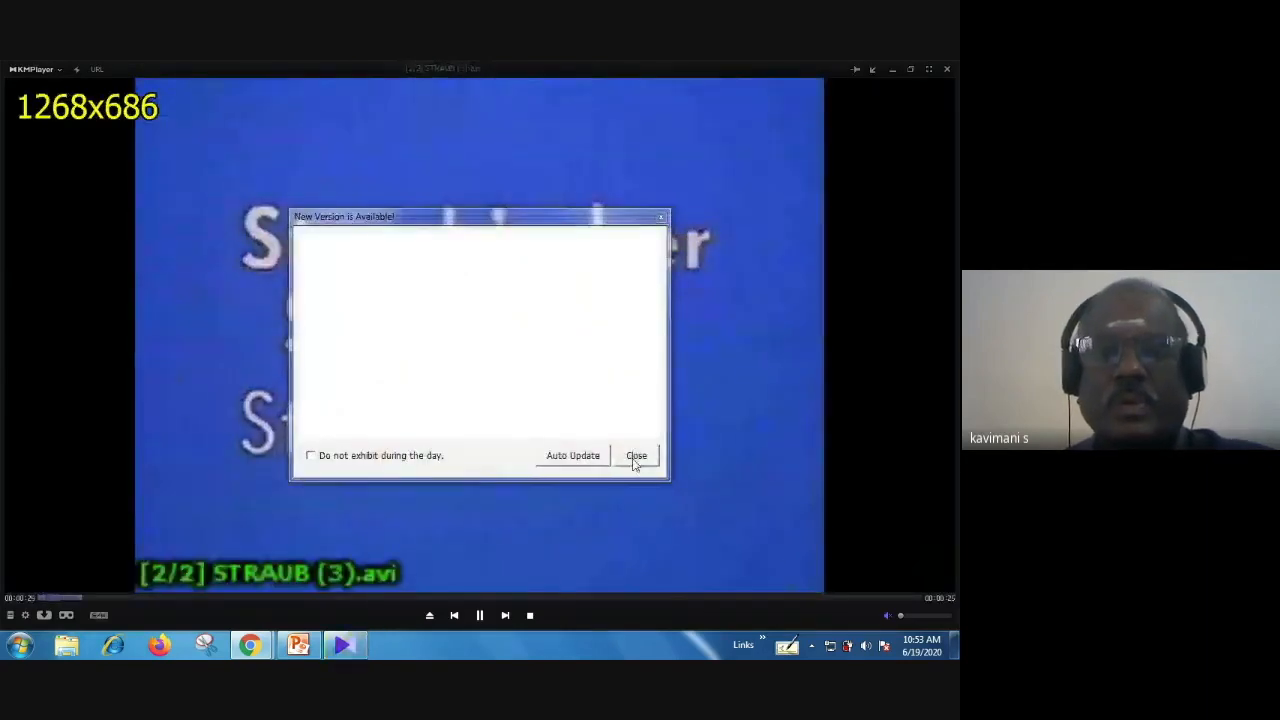
pyautogui.click(636, 456)
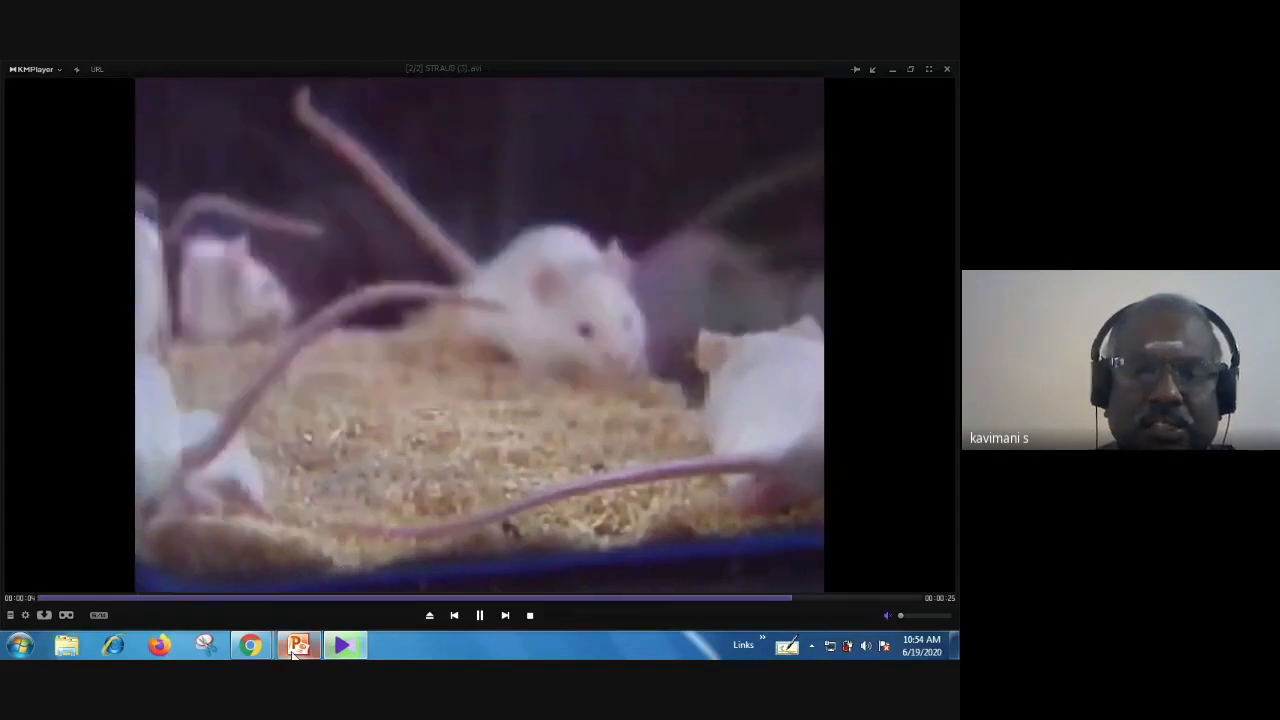
# Step: Return to the slide and play SALIVAT.avi in KMPlayer
pyautogui.click(298, 644)
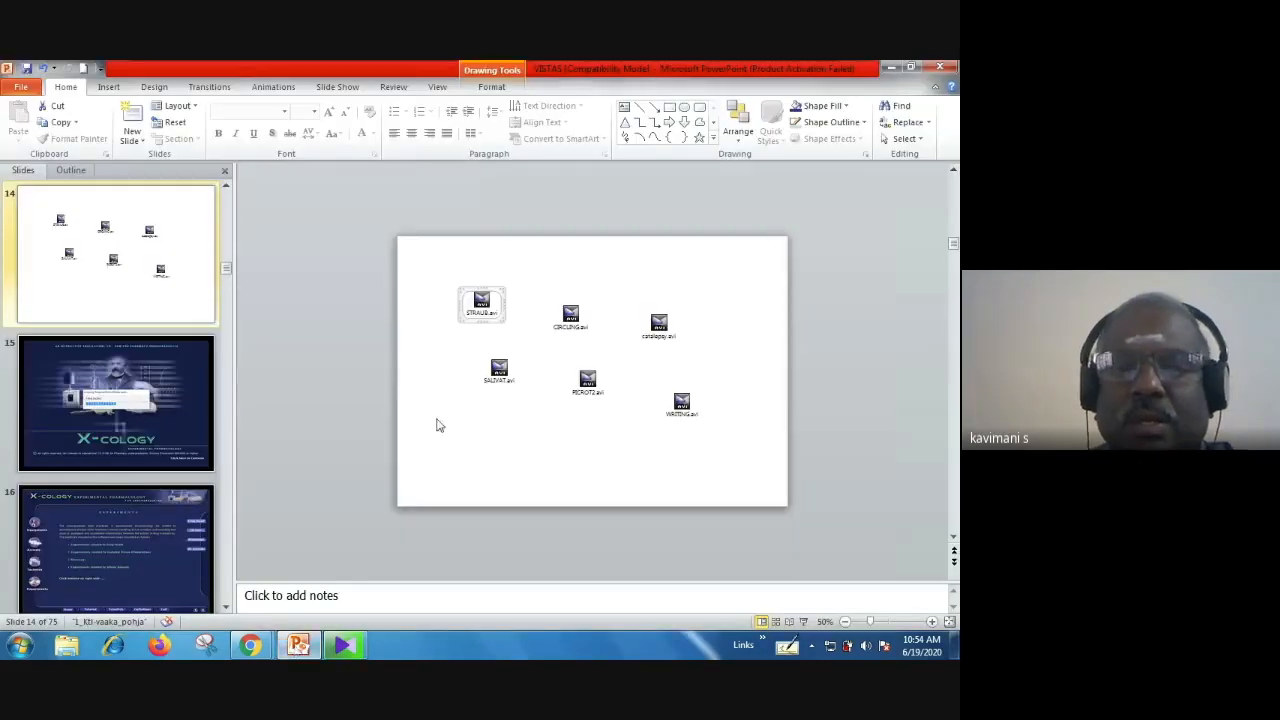
pyautogui.click(498, 368)
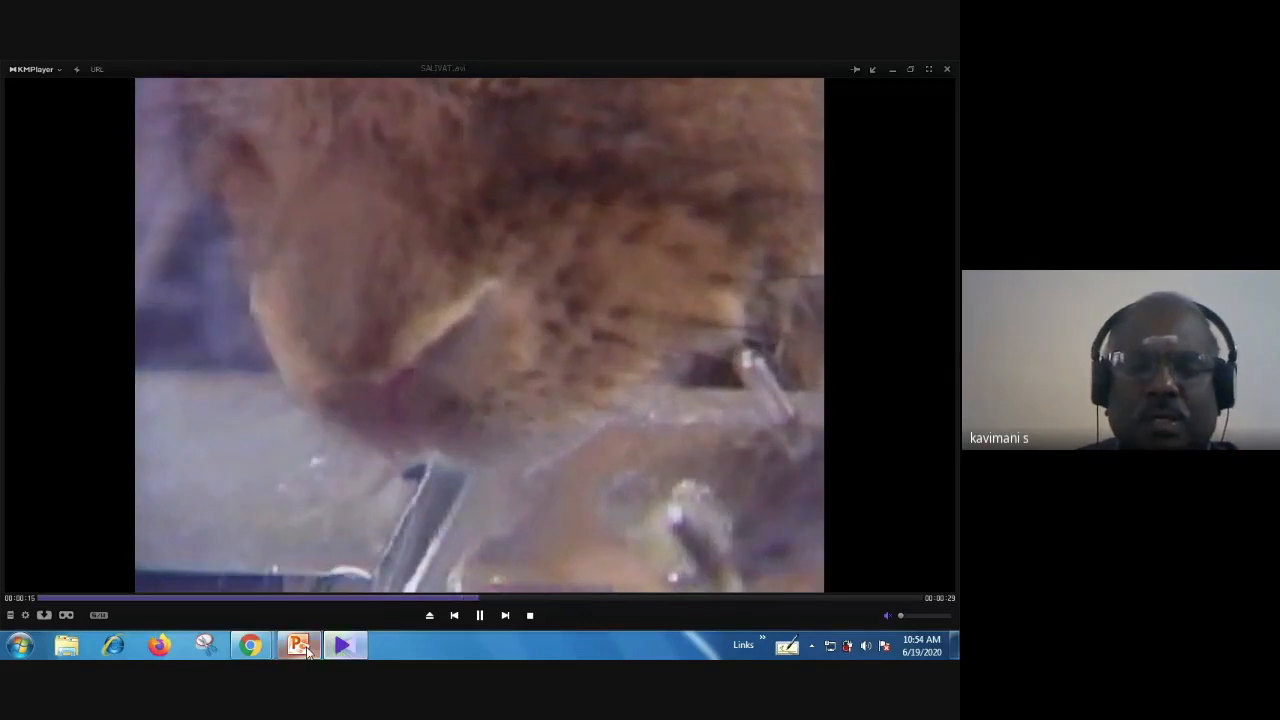
# Step: Return to the slide and play CIRCLING.avi in KMPlayer
pyautogui.click(298, 644)
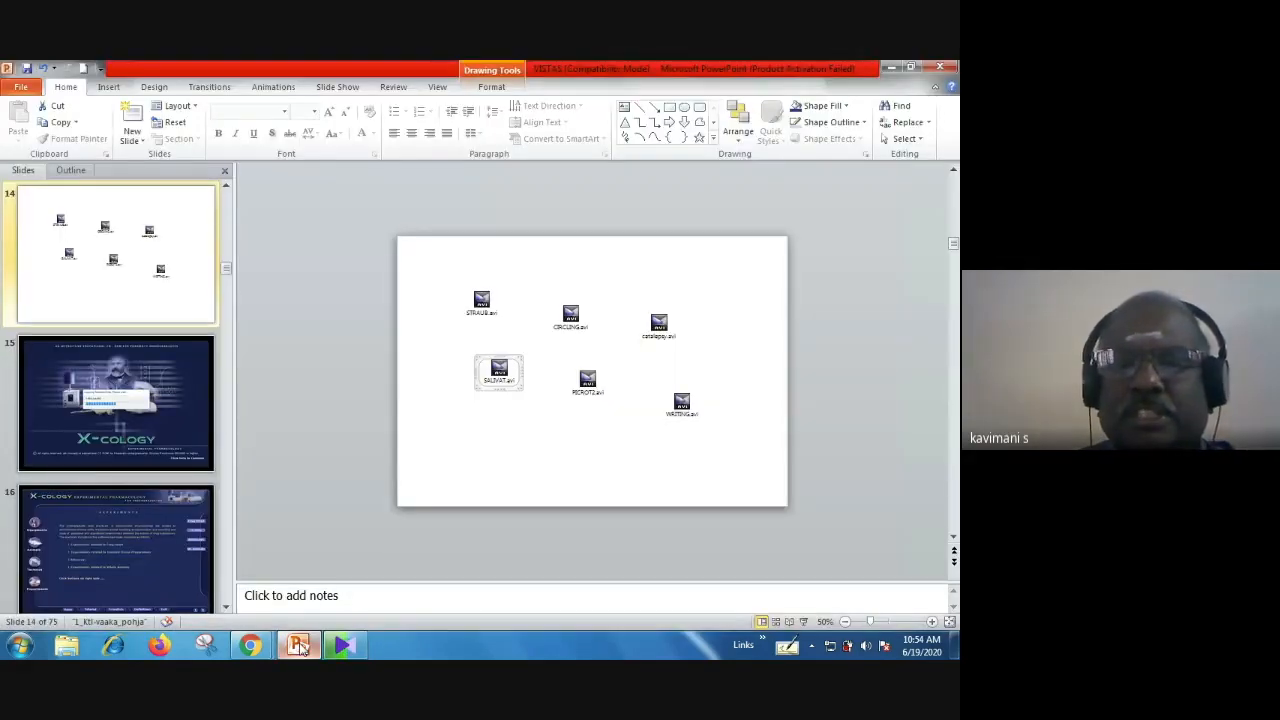
pyautogui.click(570, 316)
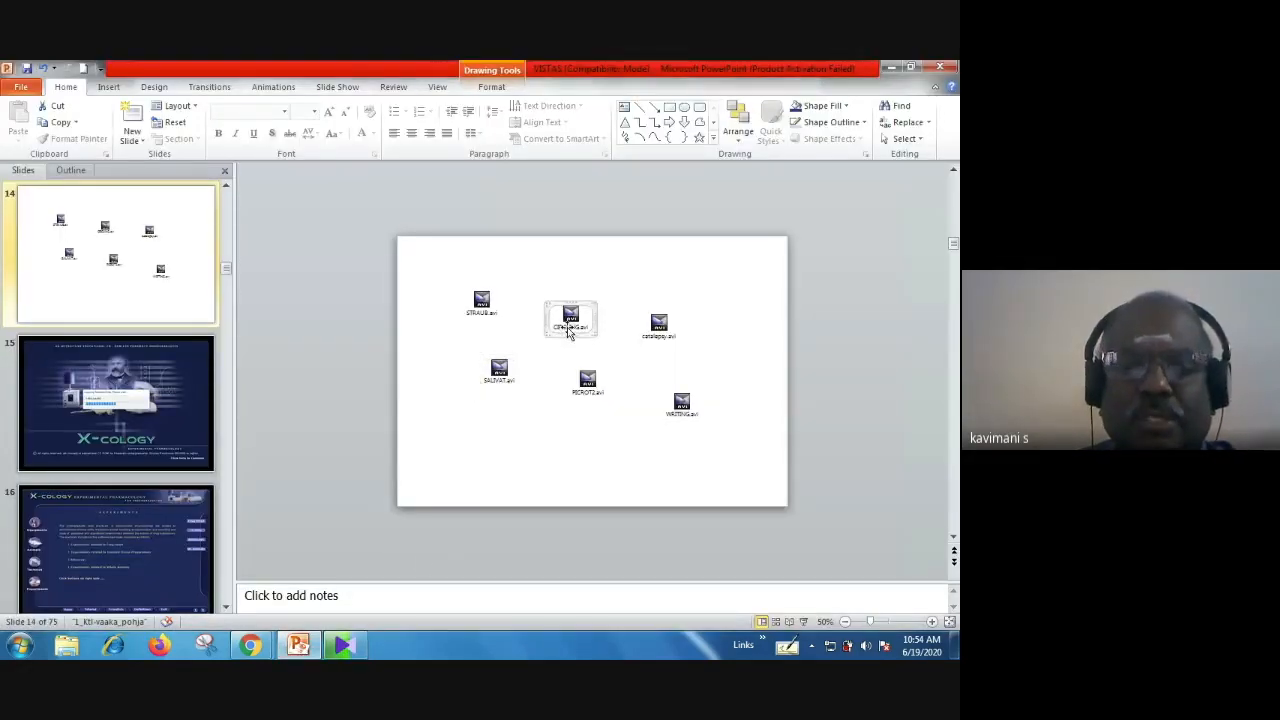
pyautogui.doubleClick(500, 368)
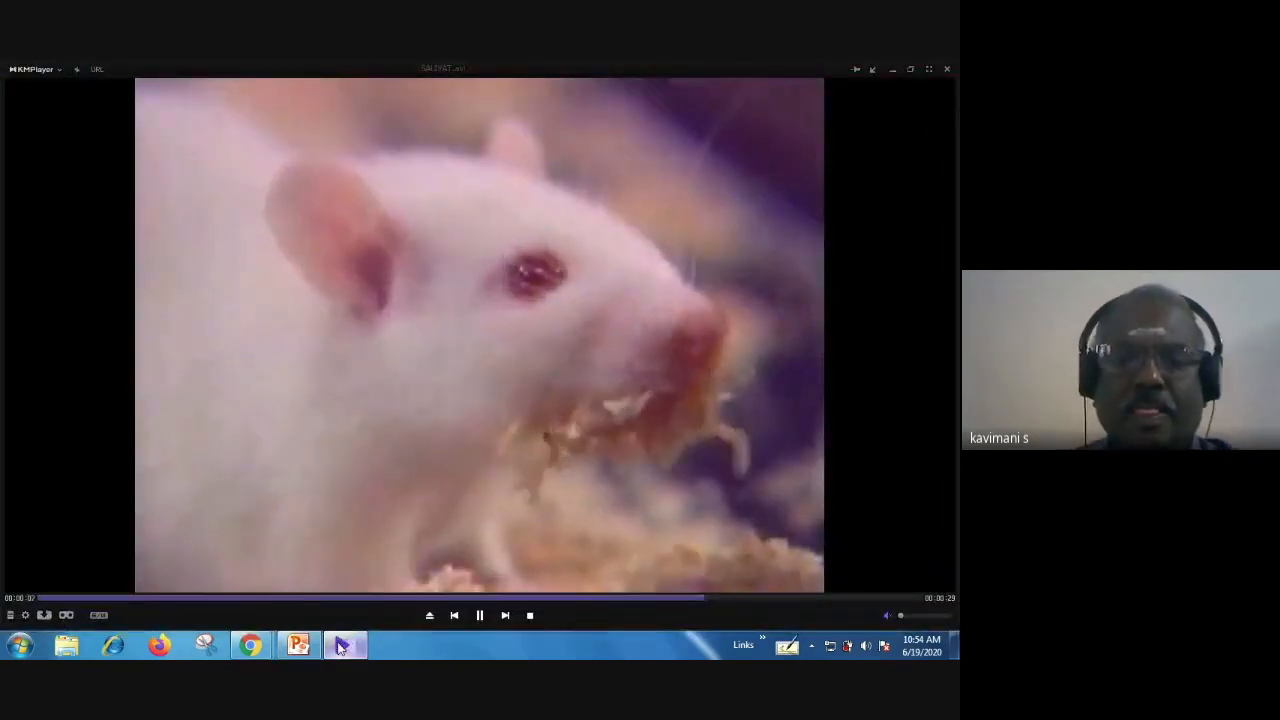
pyautogui.moveTo(296, 644)
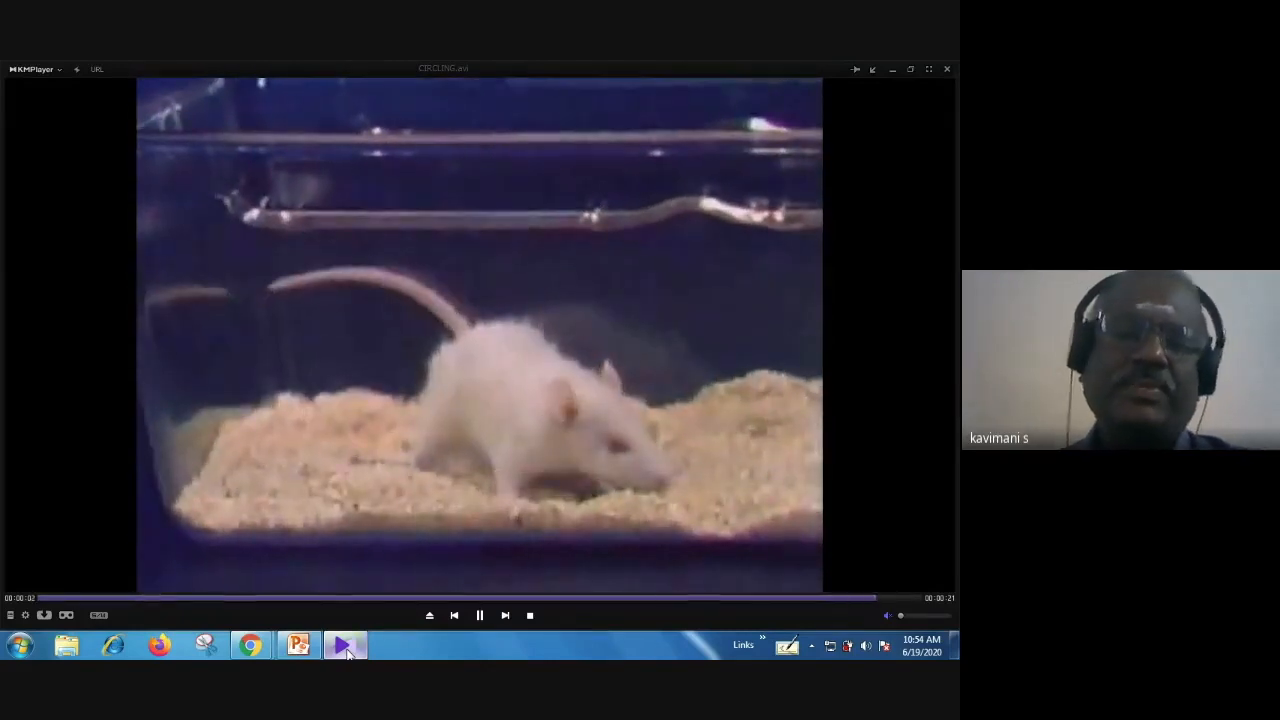
# Step: Return to the slide and play PICROT2.avi in KMPlayer
pyautogui.click(296, 644)
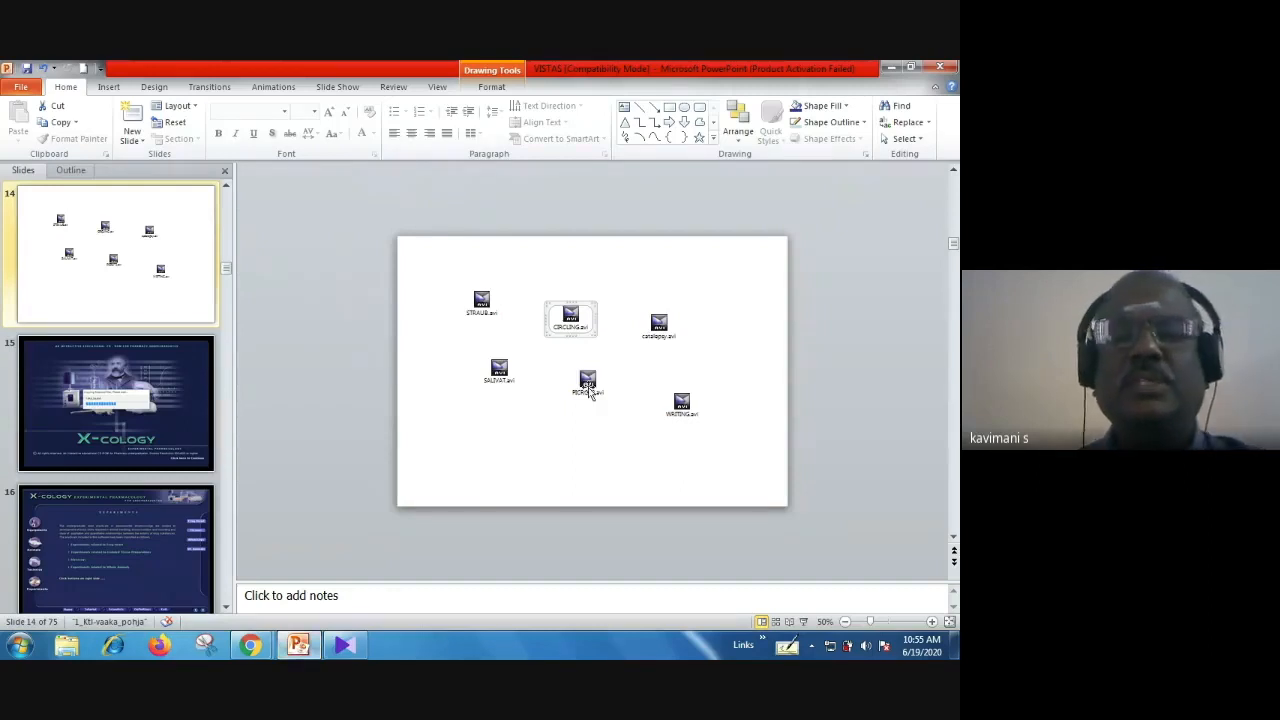
pyautogui.click(588, 384)
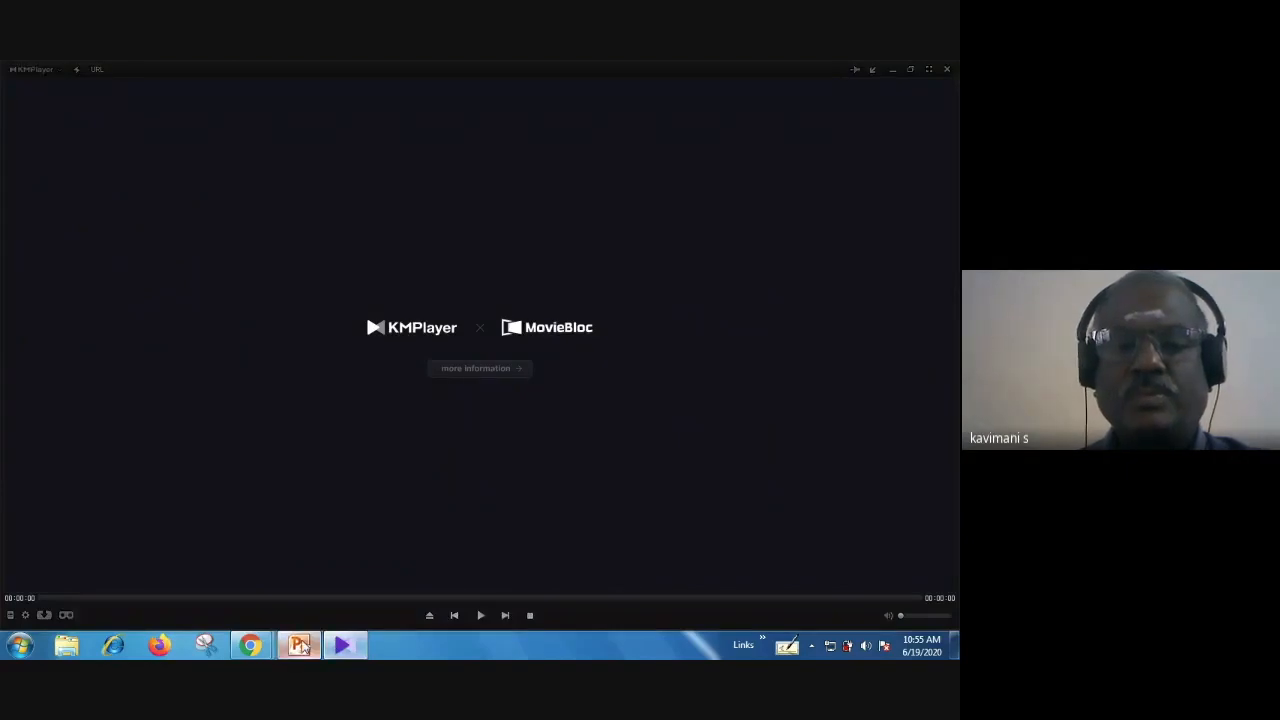
pyautogui.click(298, 644)
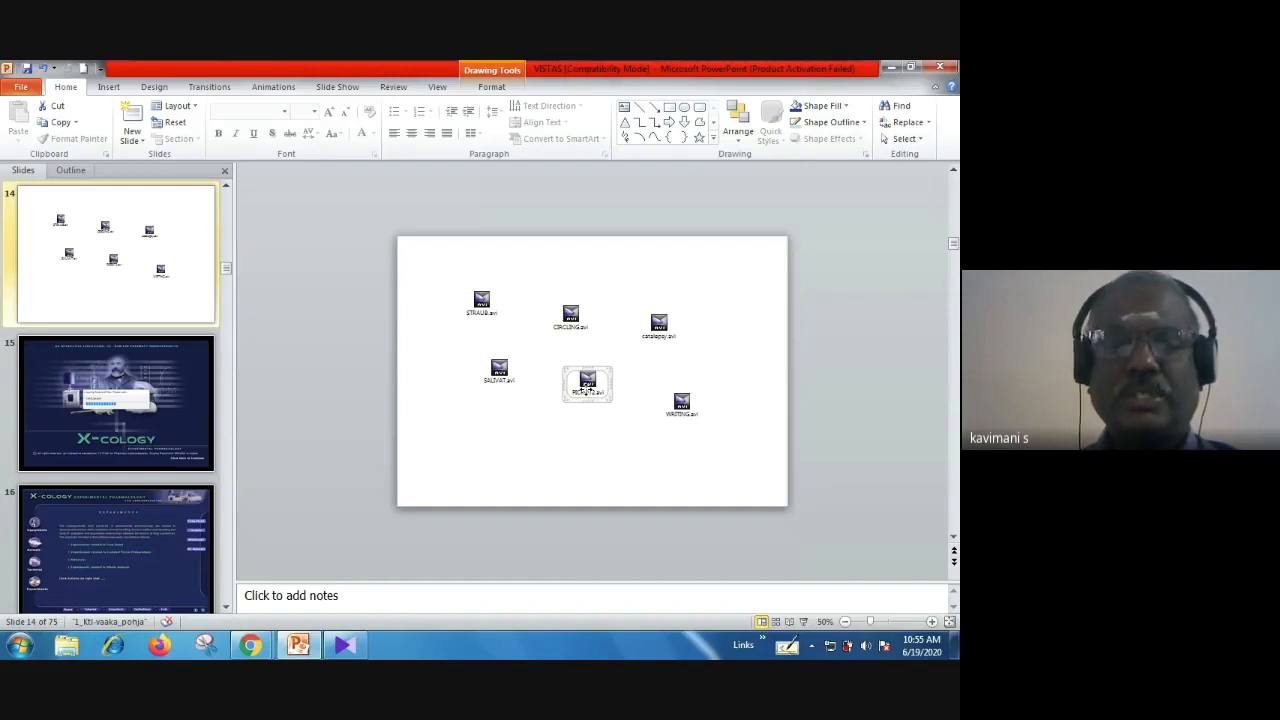
pyautogui.moveTo(588, 384); pyautogui.dragTo(392, 528)
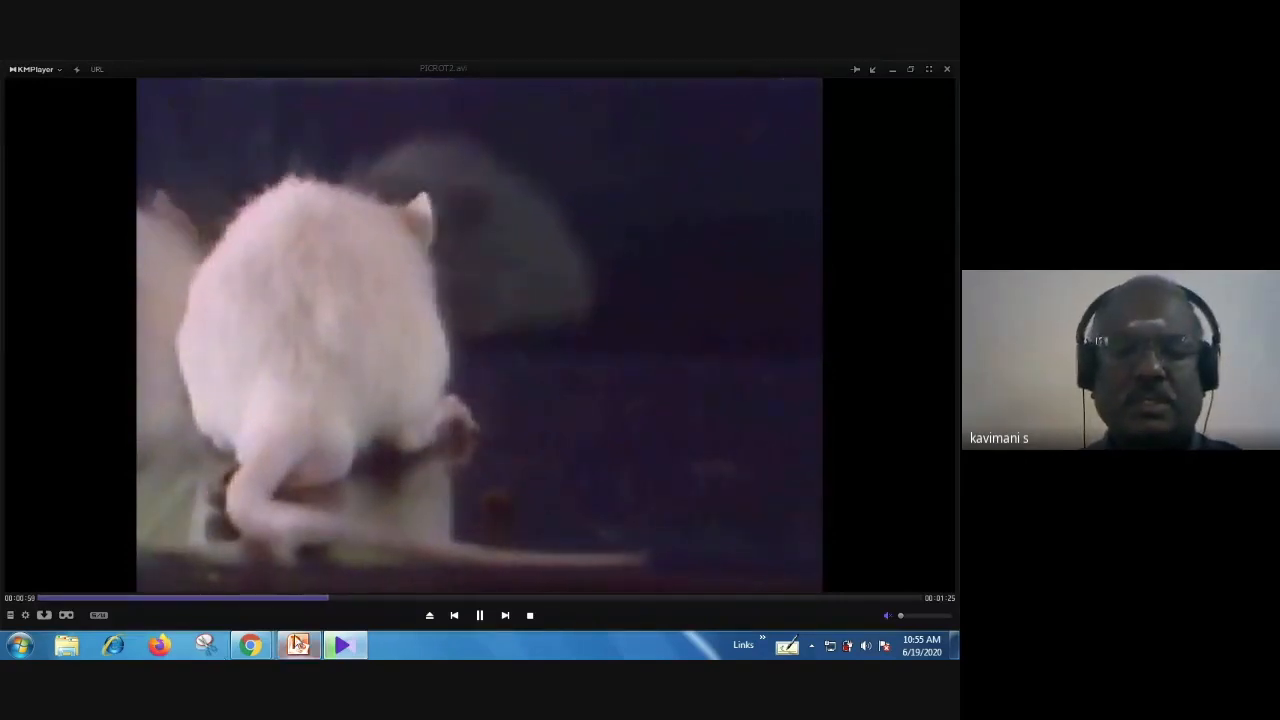
pyautogui.click(350, 598)
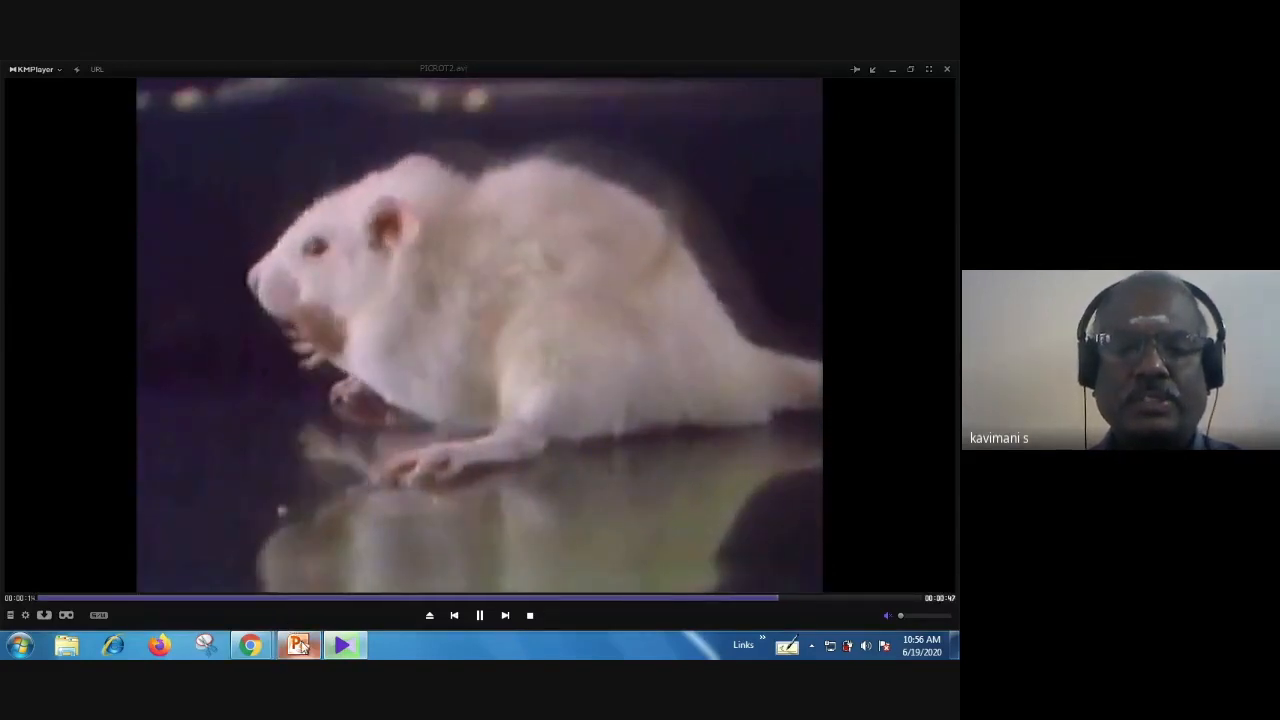
# Step: Return to the slide and play catalepsy.avi in KMPlayer
pyautogui.click(298, 644)
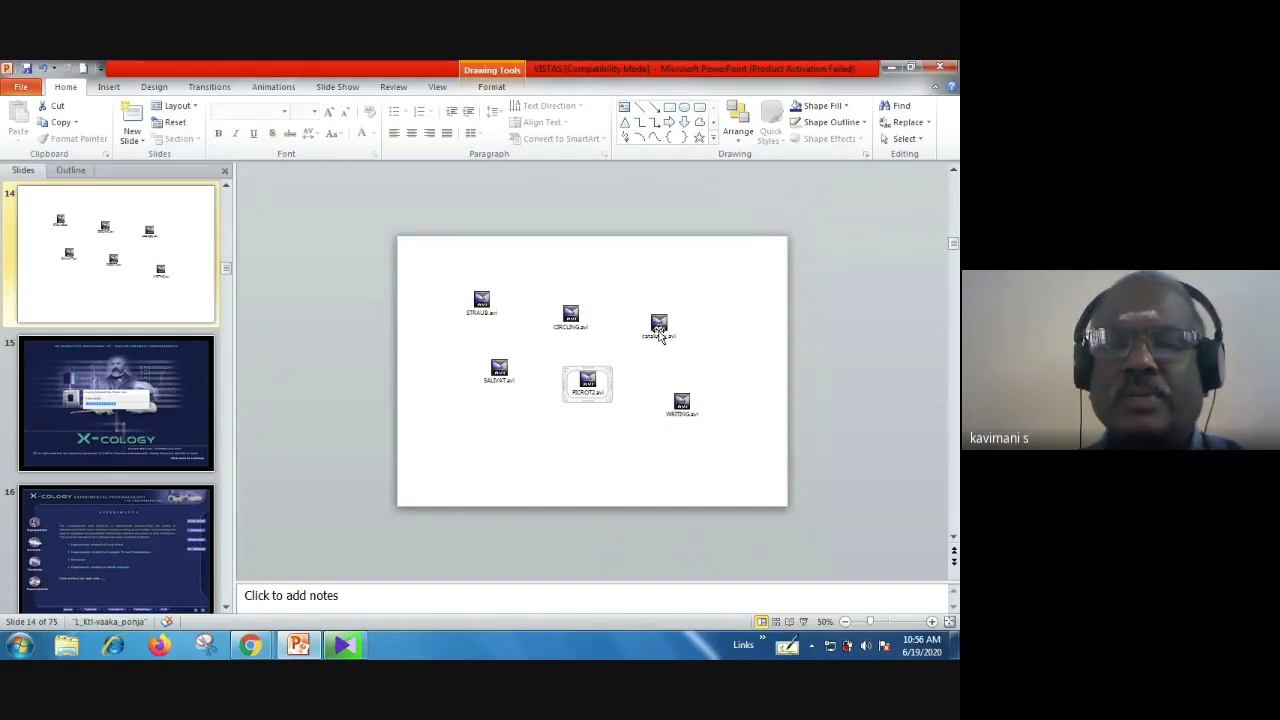
pyautogui.click(658, 328)
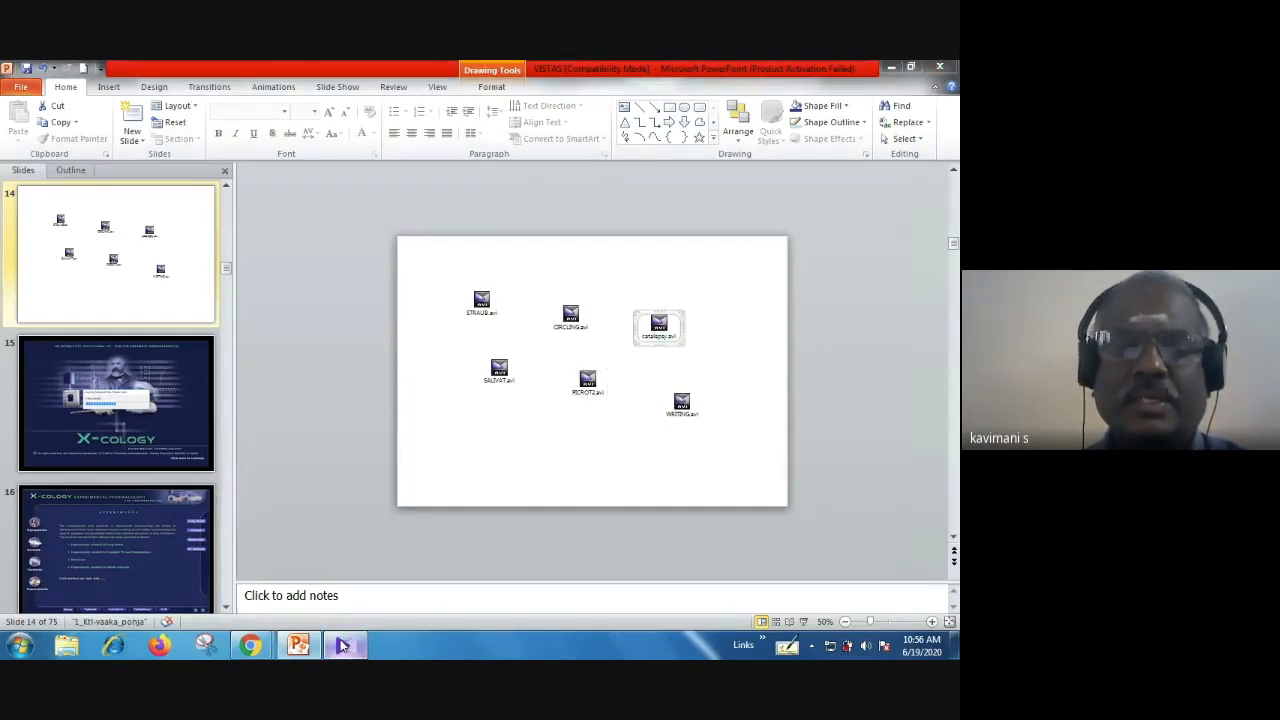
pyautogui.doubleClick(658, 320)
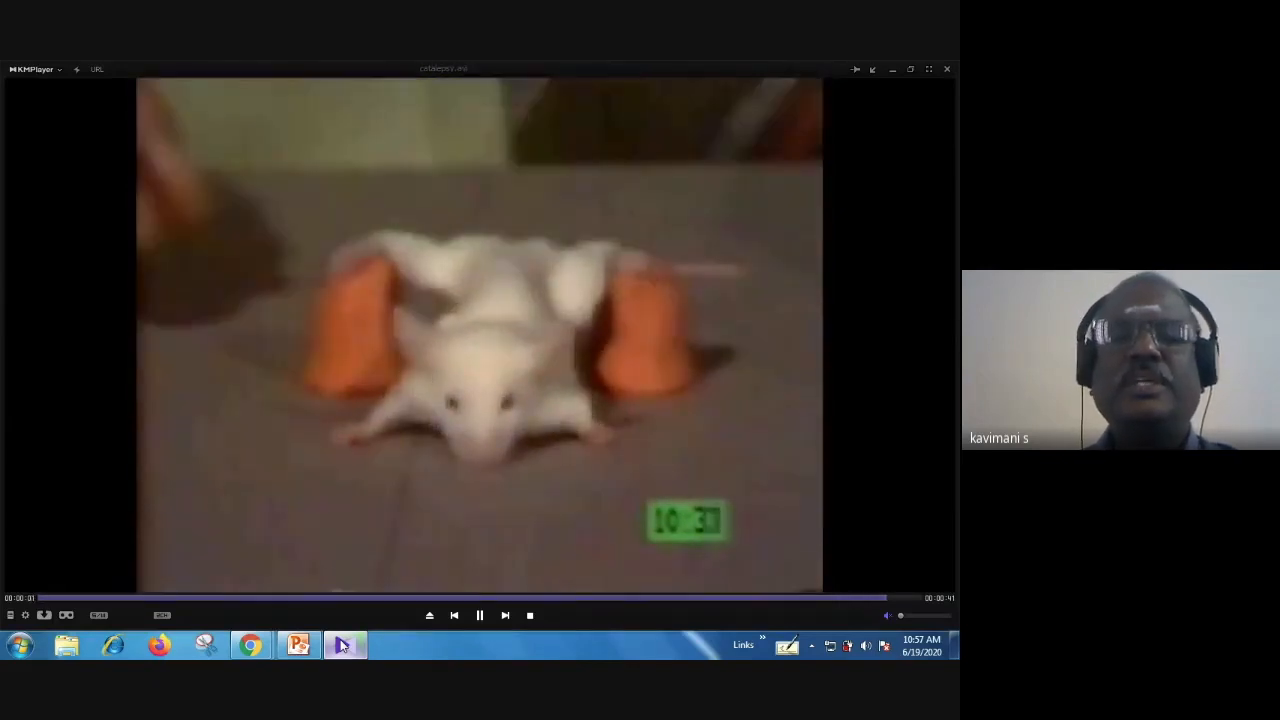
# Step: Stop the catalepsy clip, return to the slide and play the sixth embedded clip of two rats
pyautogui.click(530, 616)
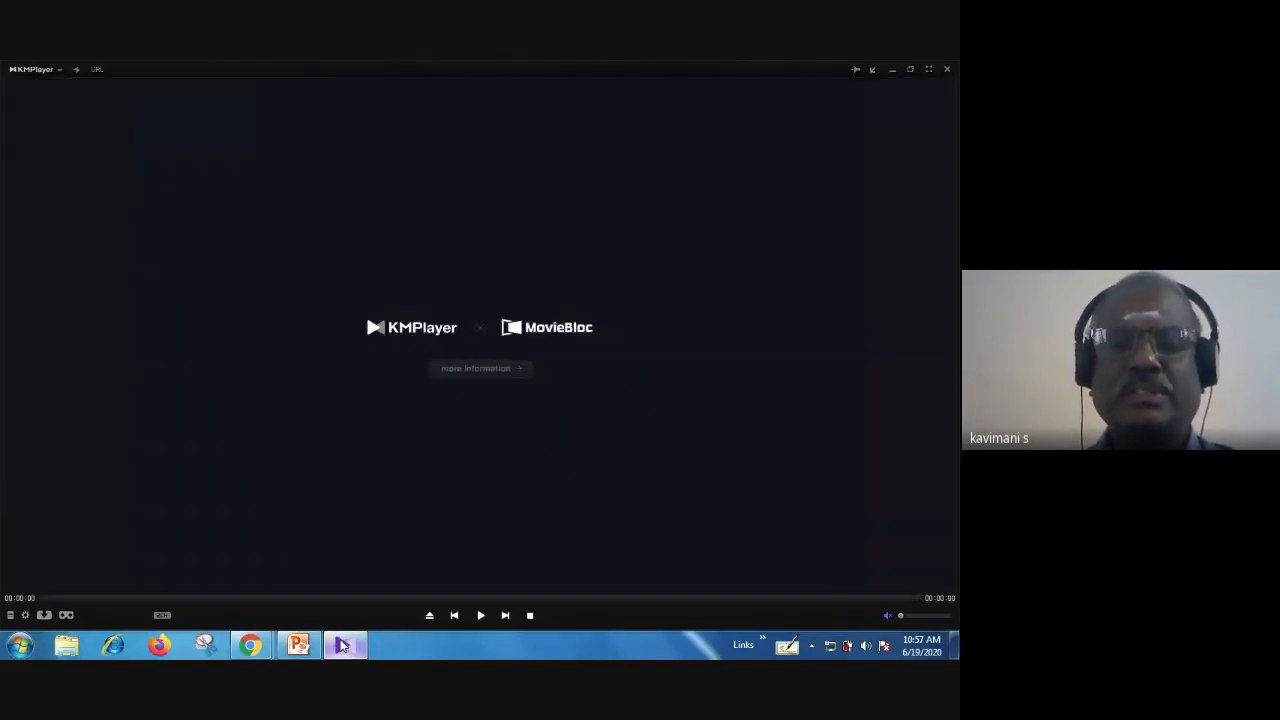
pyautogui.click(298, 644)
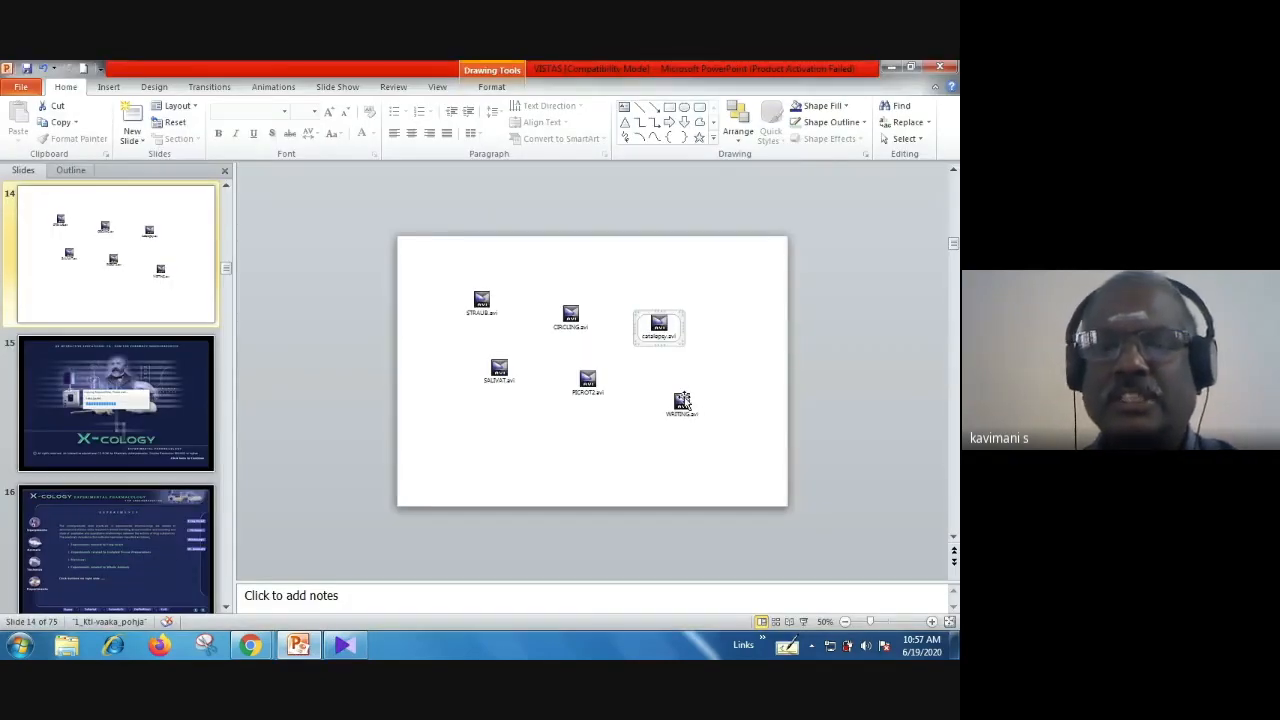
pyautogui.click(682, 404)
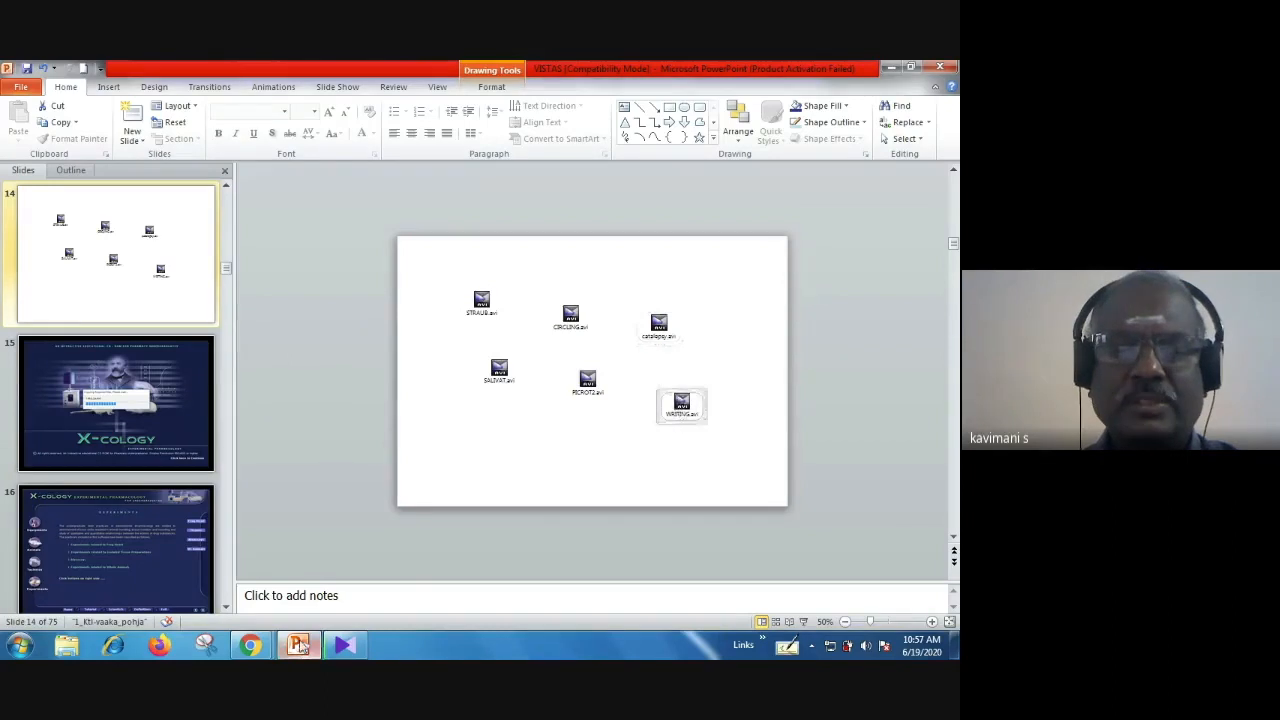
pyautogui.doubleClick(680, 404)
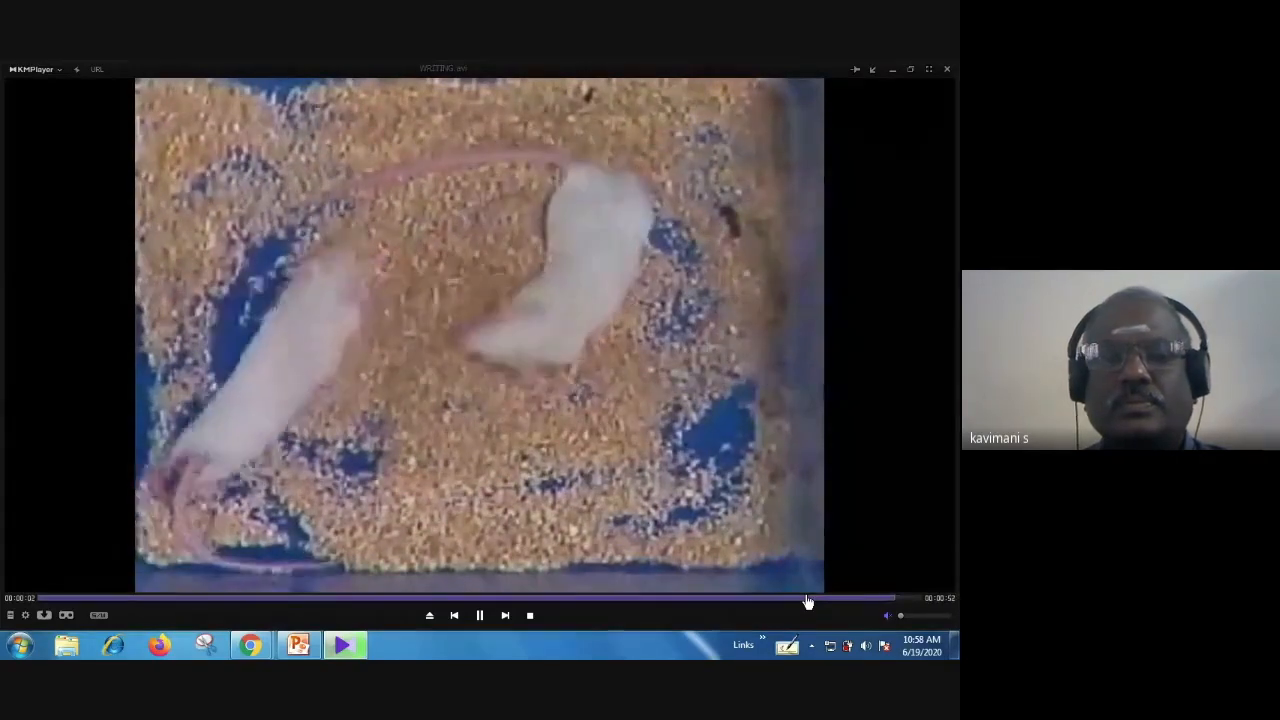
# Step: Stop the rat video, close KMPlayer and switch to the PharmaTutor welcome screen
pyautogui.click(298, 644)
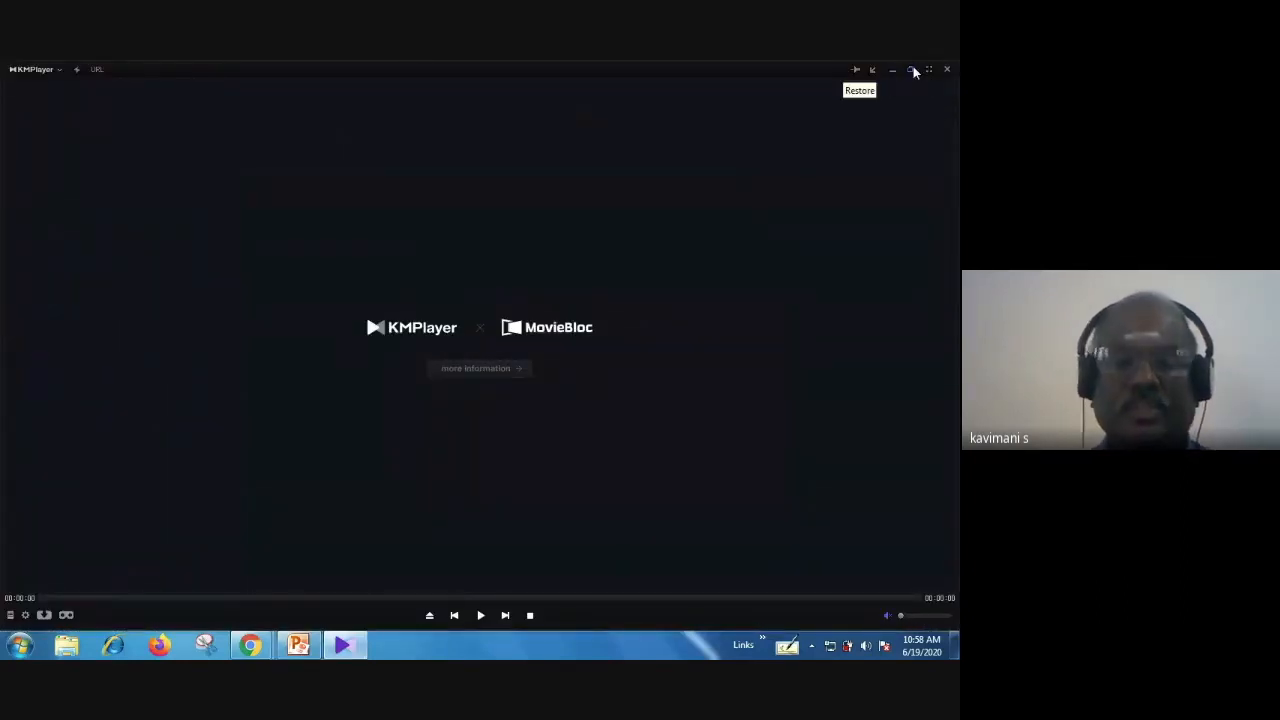
pyautogui.click(912, 68)
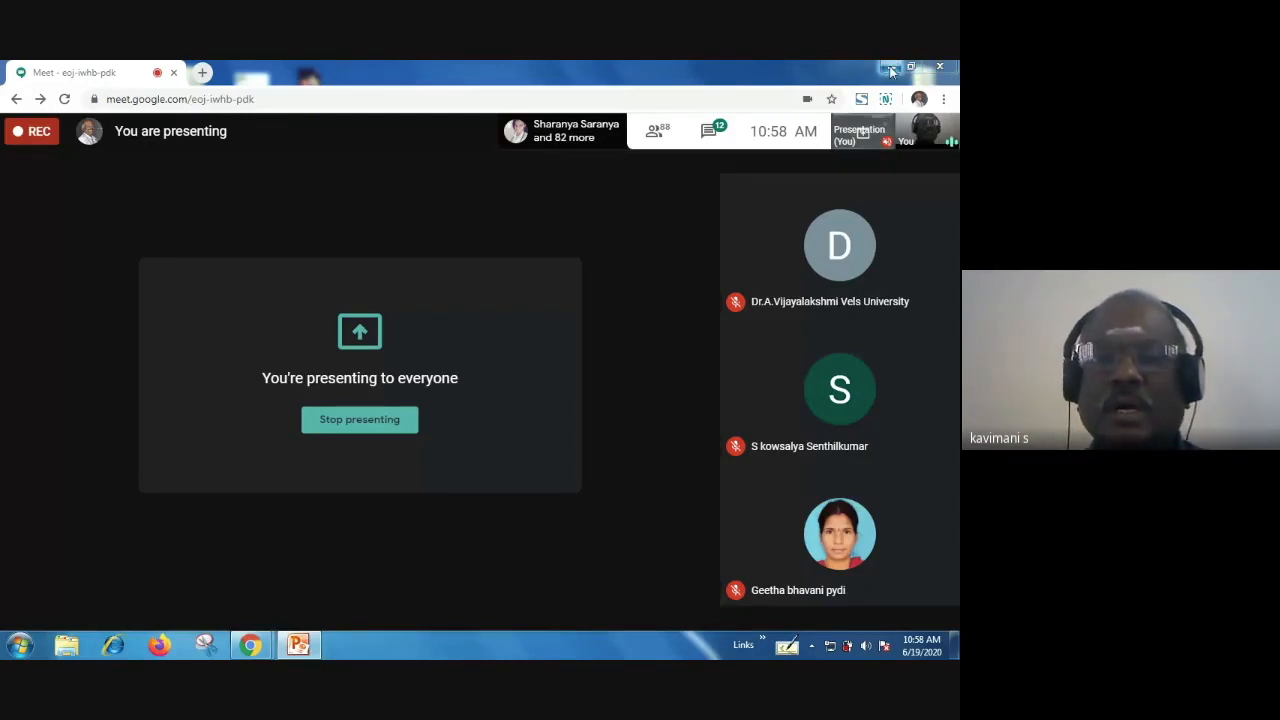
pyautogui.click(890, 68)
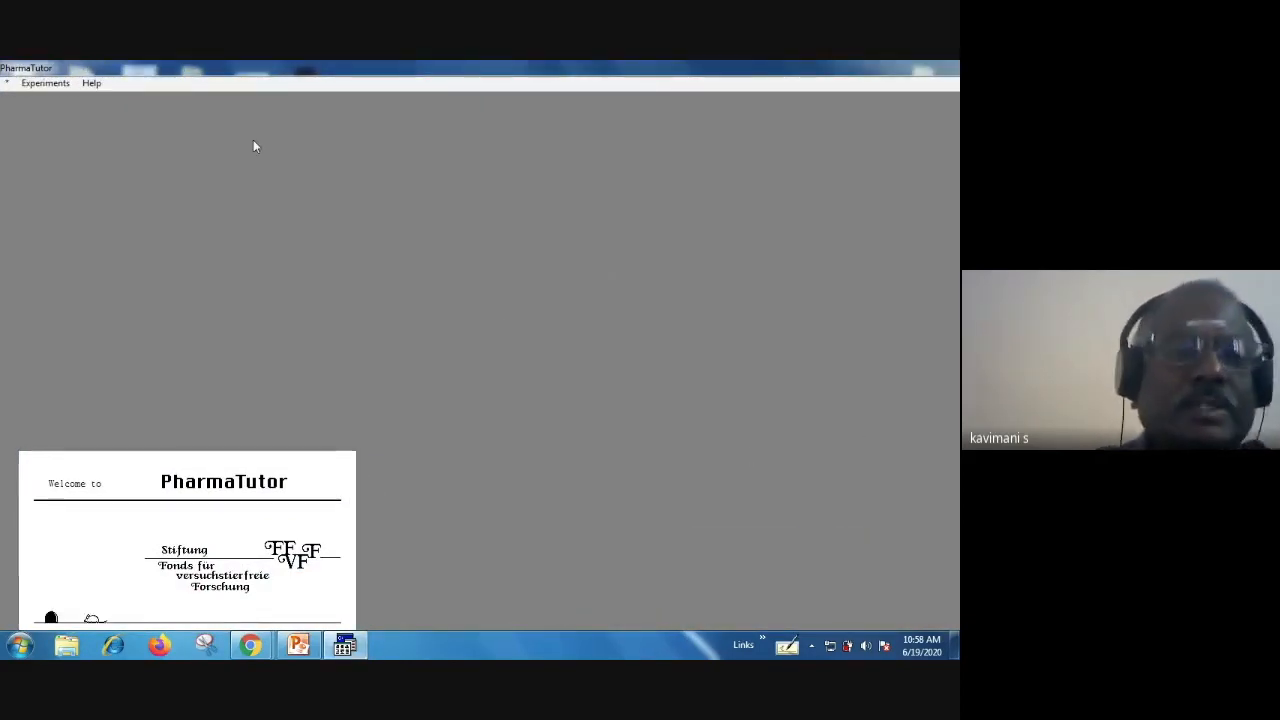
# Step: Start the Simple pharmacokinetics experiment from the Experiments menu
pyautogui.click(44, 82)
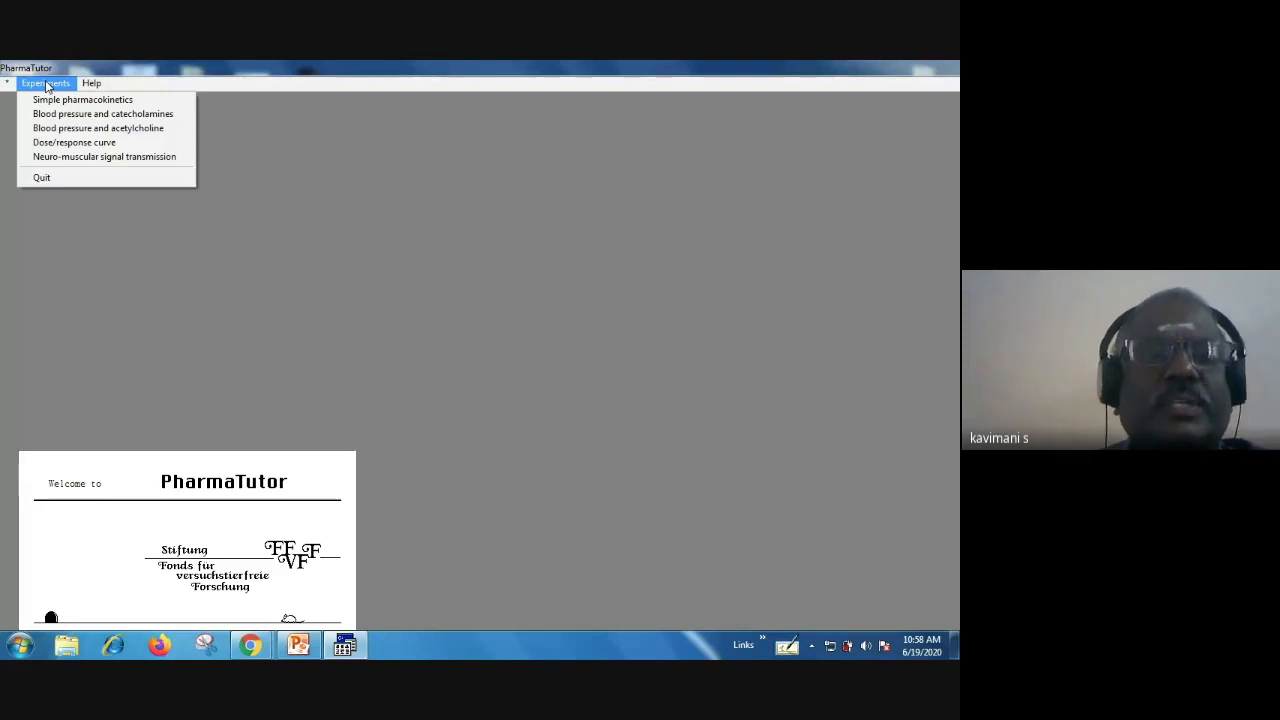
pyautogui.moveTo(82, 100)
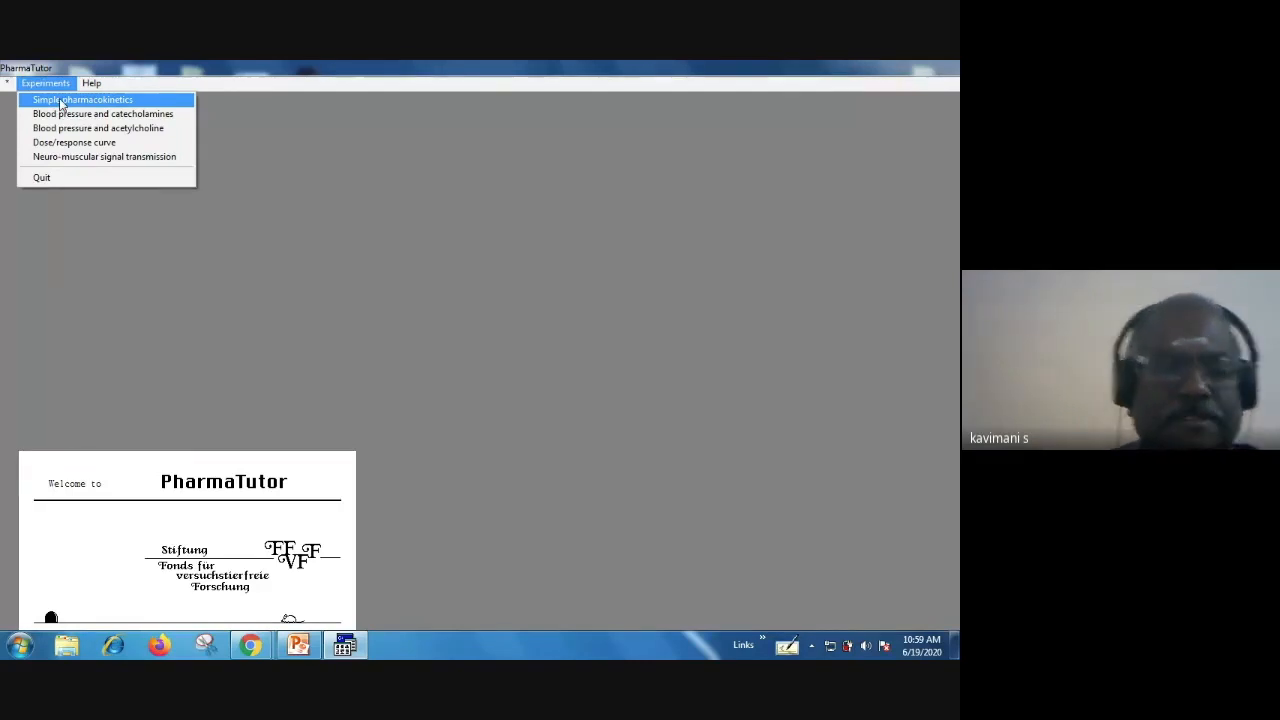
pyautogui.click(84, 100)
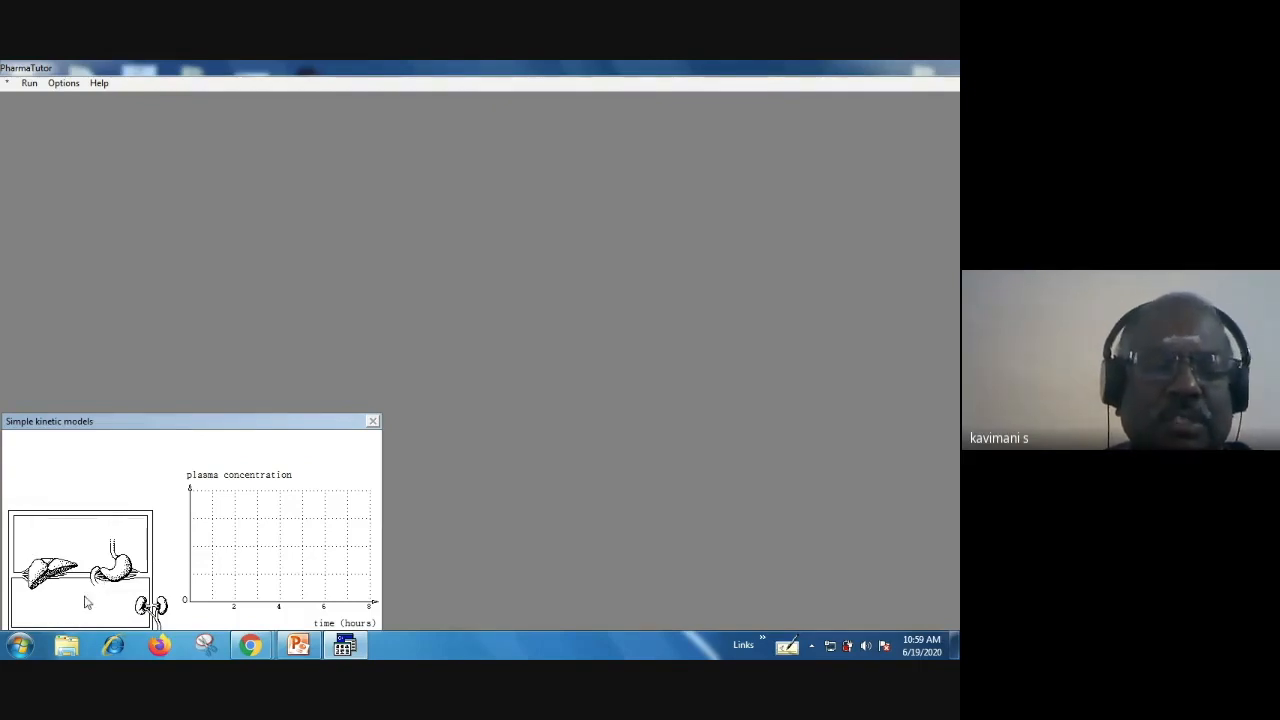
pyautogui.moveTo(88, 600)
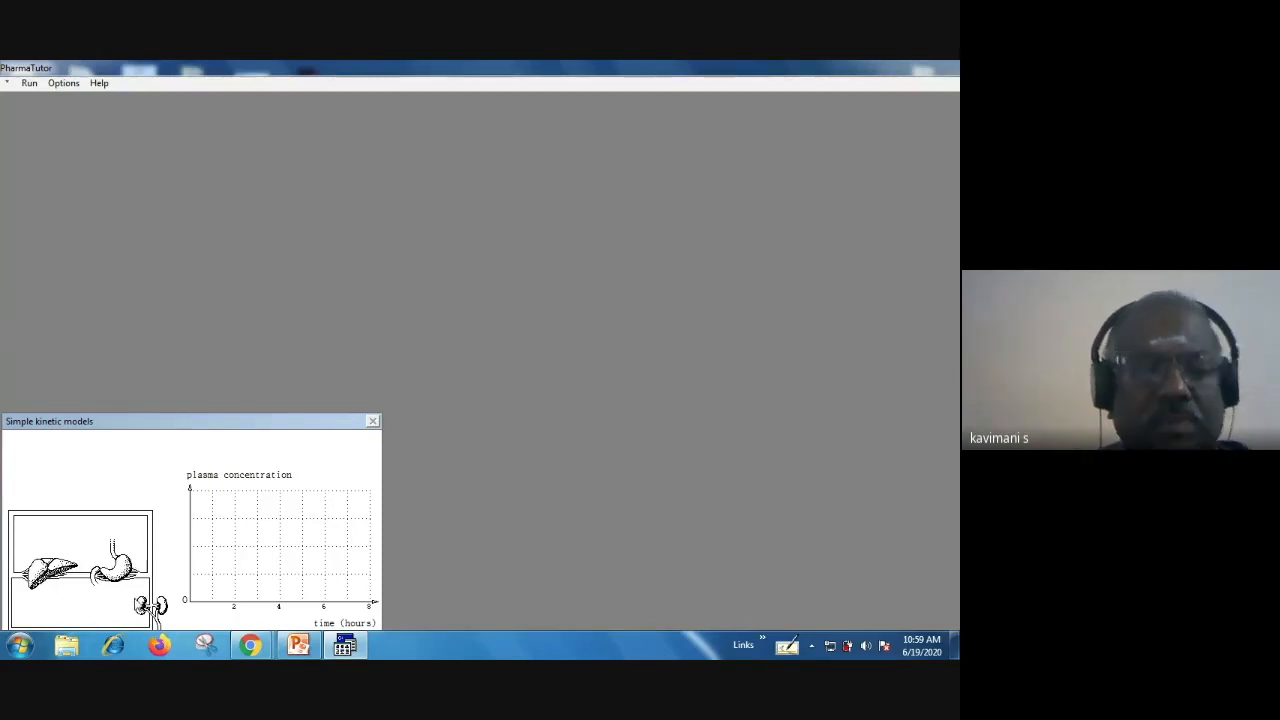
pyautogui.moveTo(86, 260)
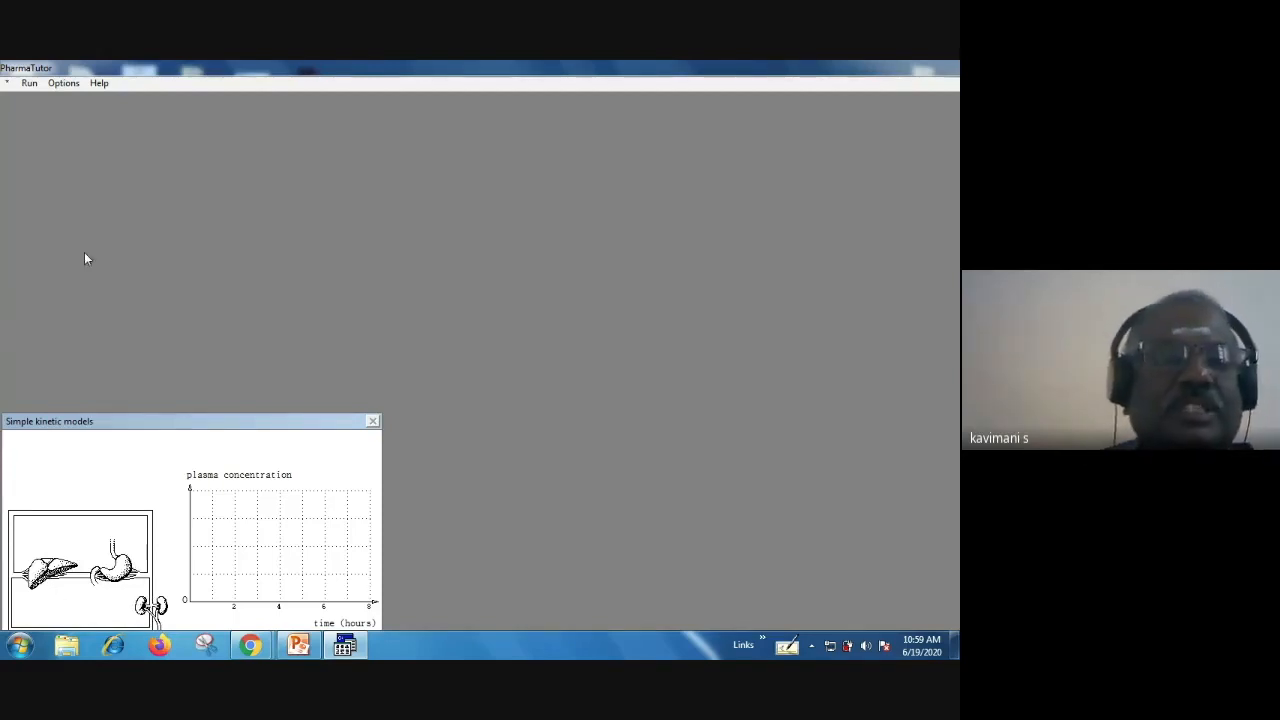
pyautogui.click(28, 82)
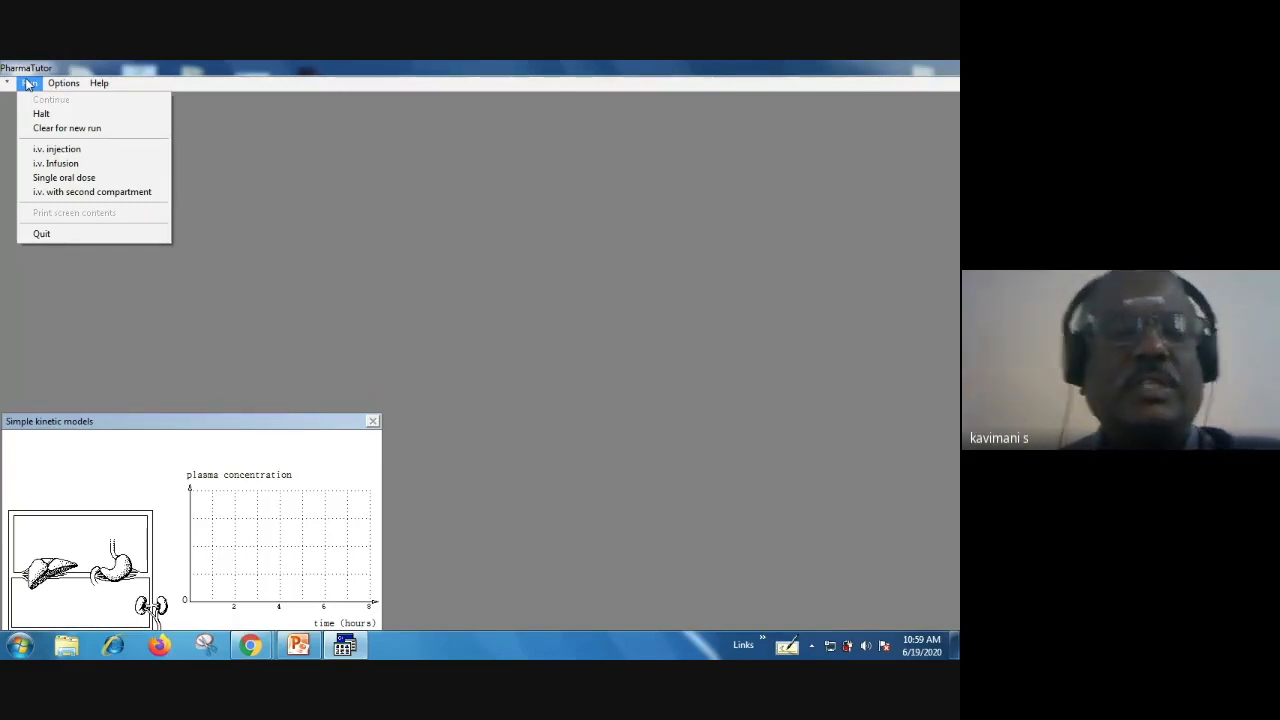
pyautogui.moveTo(64, 176)
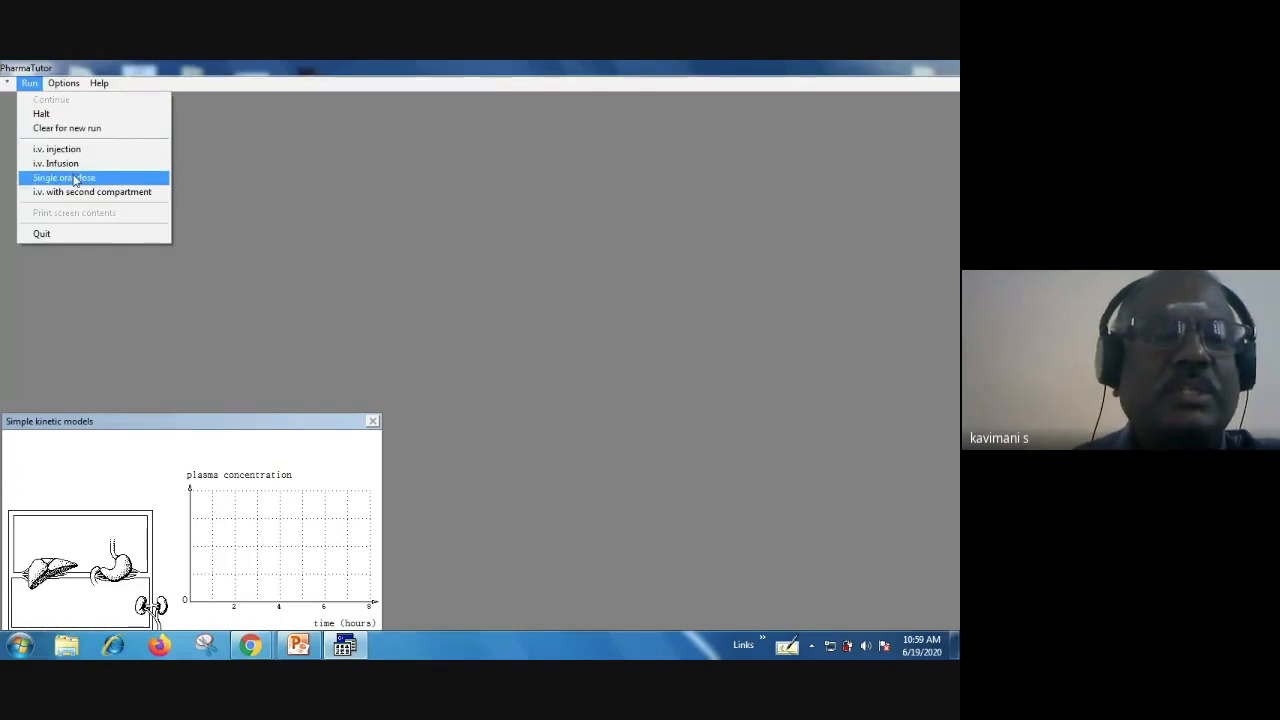
# Step: Run a Single oral dose so its plasma concentration curve is plotted
pyautogui.click(64, 176)
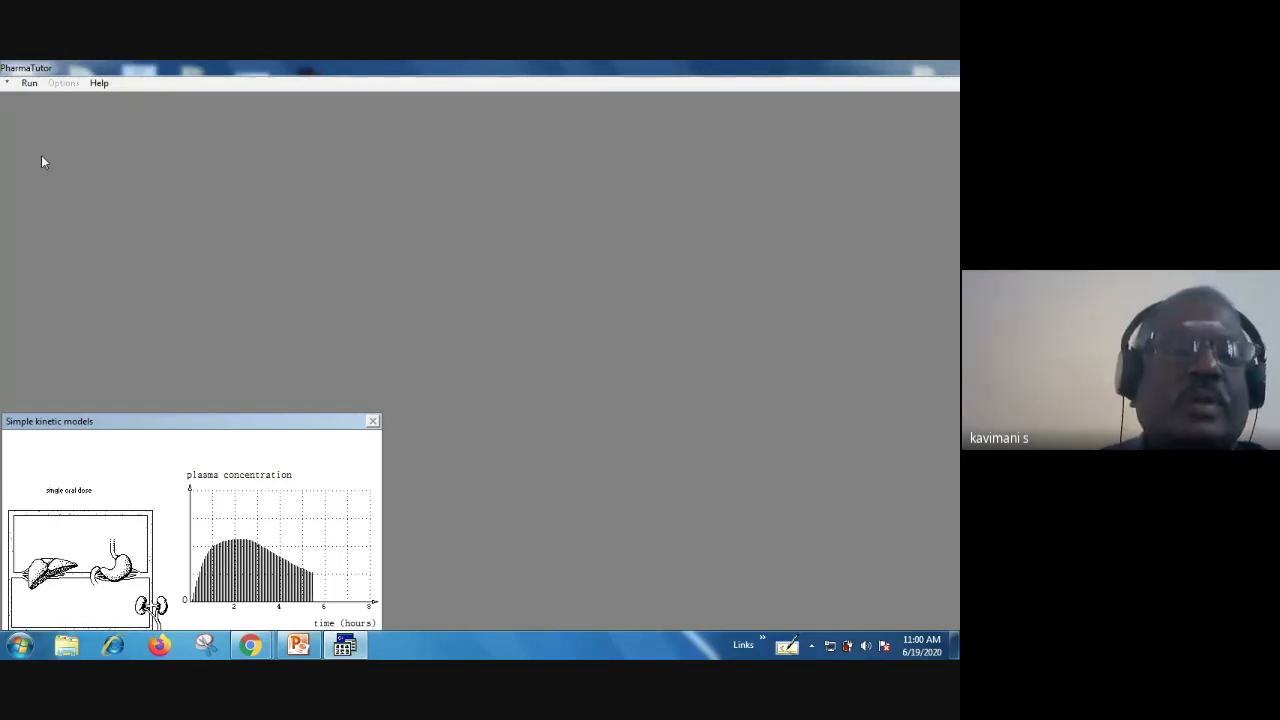
# Step: Clear the graph and run an i.v. injection, giving a steeply falling plasma concentration curve
pyautogui.click(28, 84)
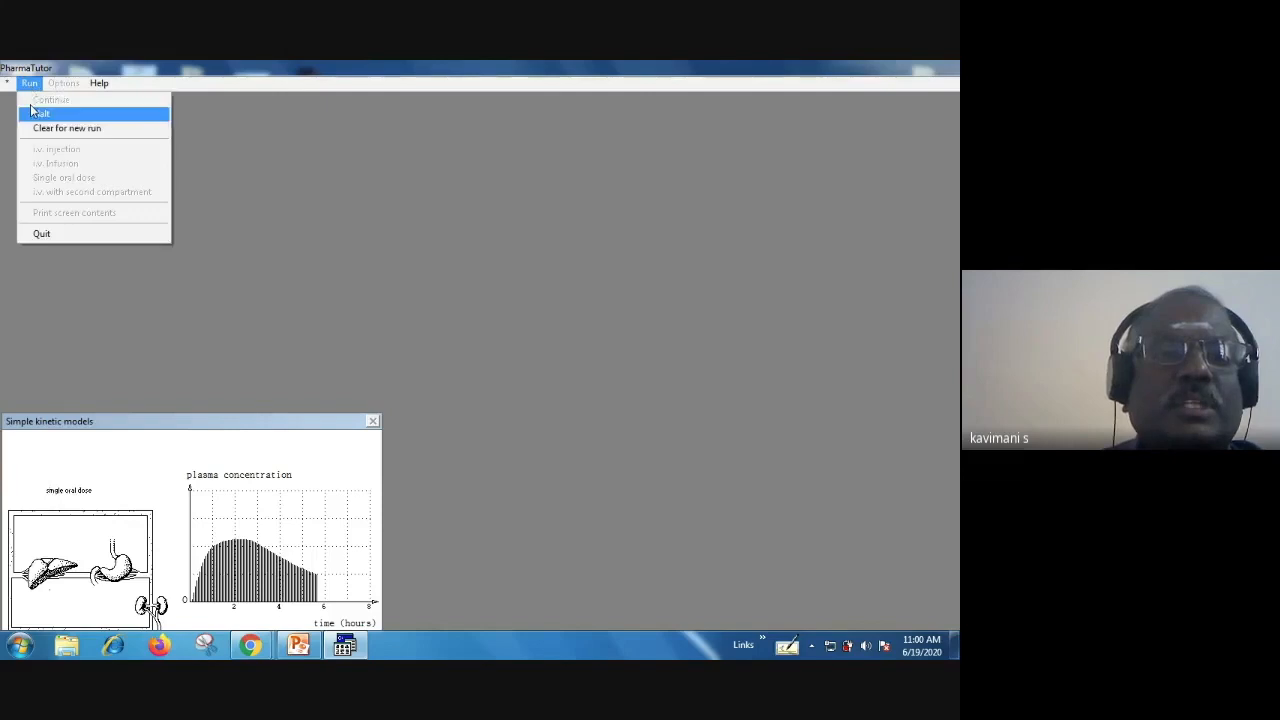
pyautogui.moveTo(68, 128)
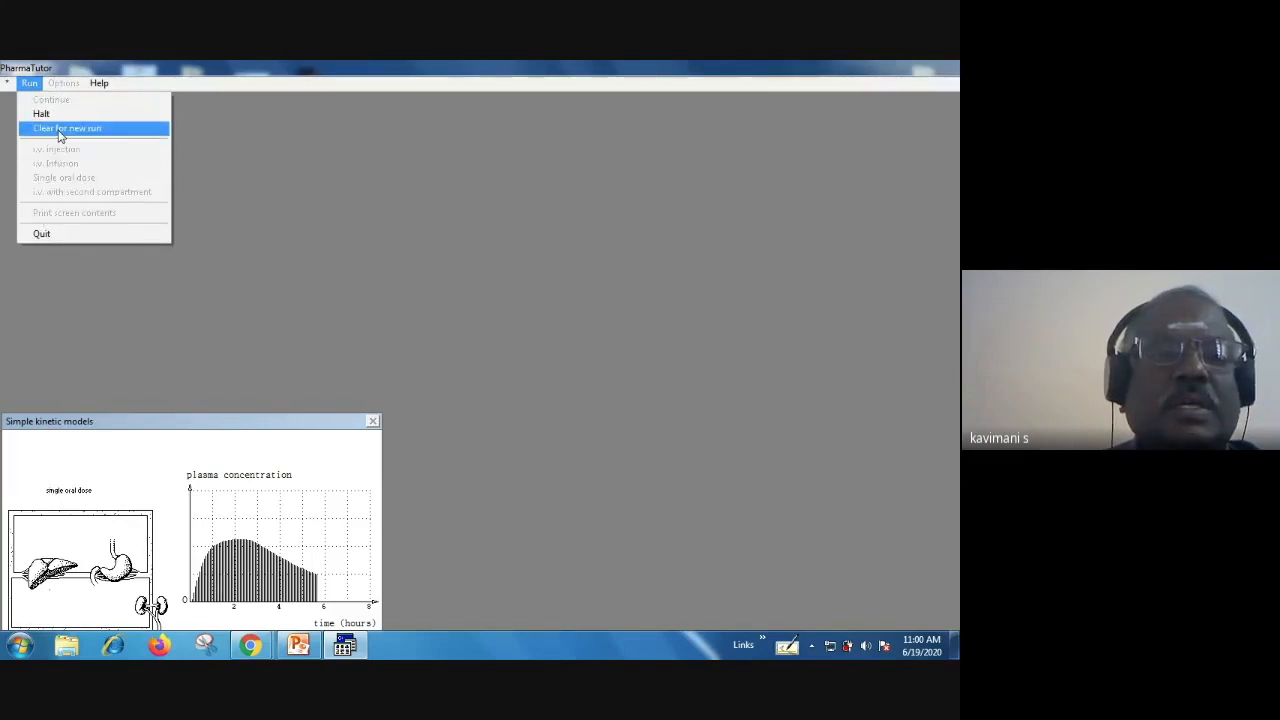
pyautogui.click(68, 128)
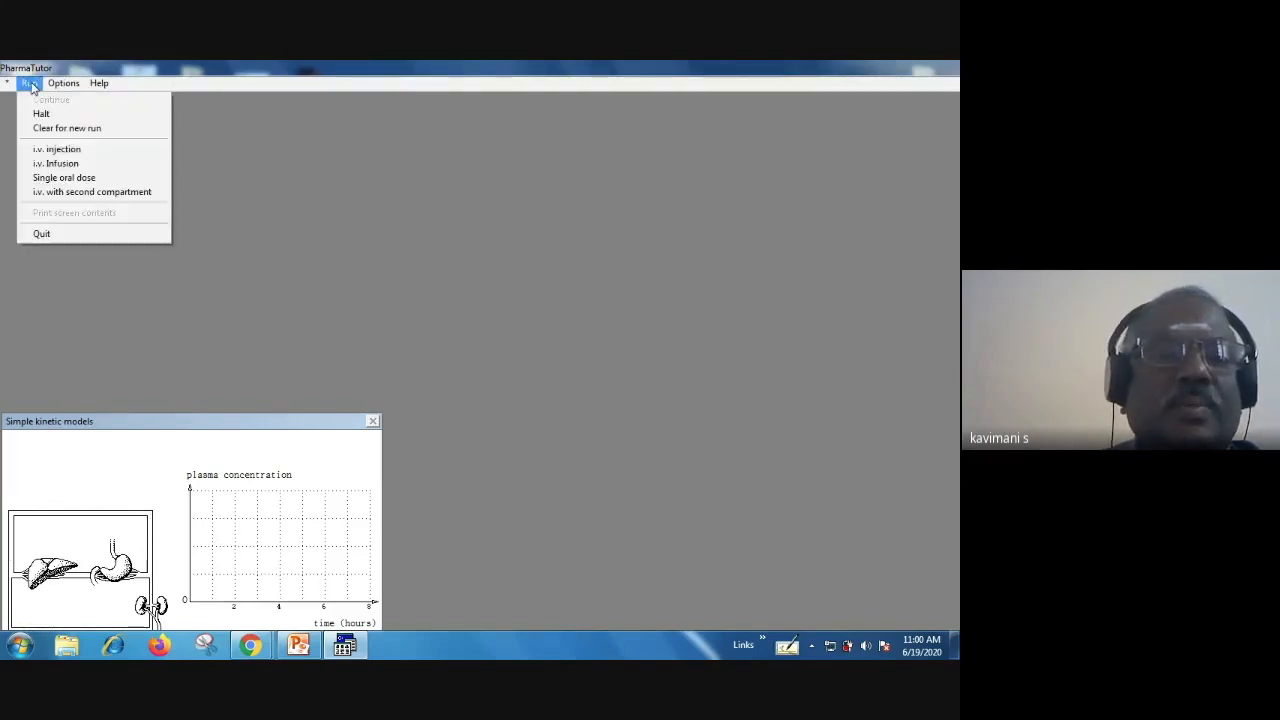
pyautogui.moveTo(56, 148)
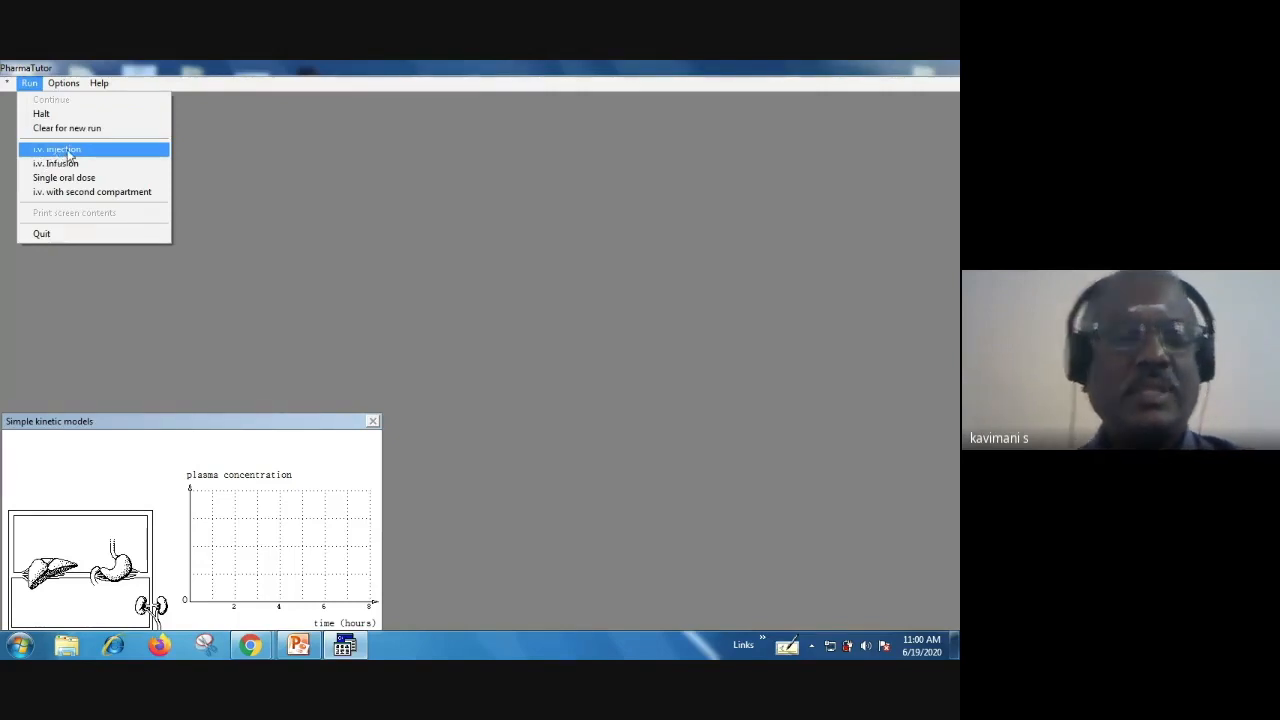
pyautogui.click(56, 148)
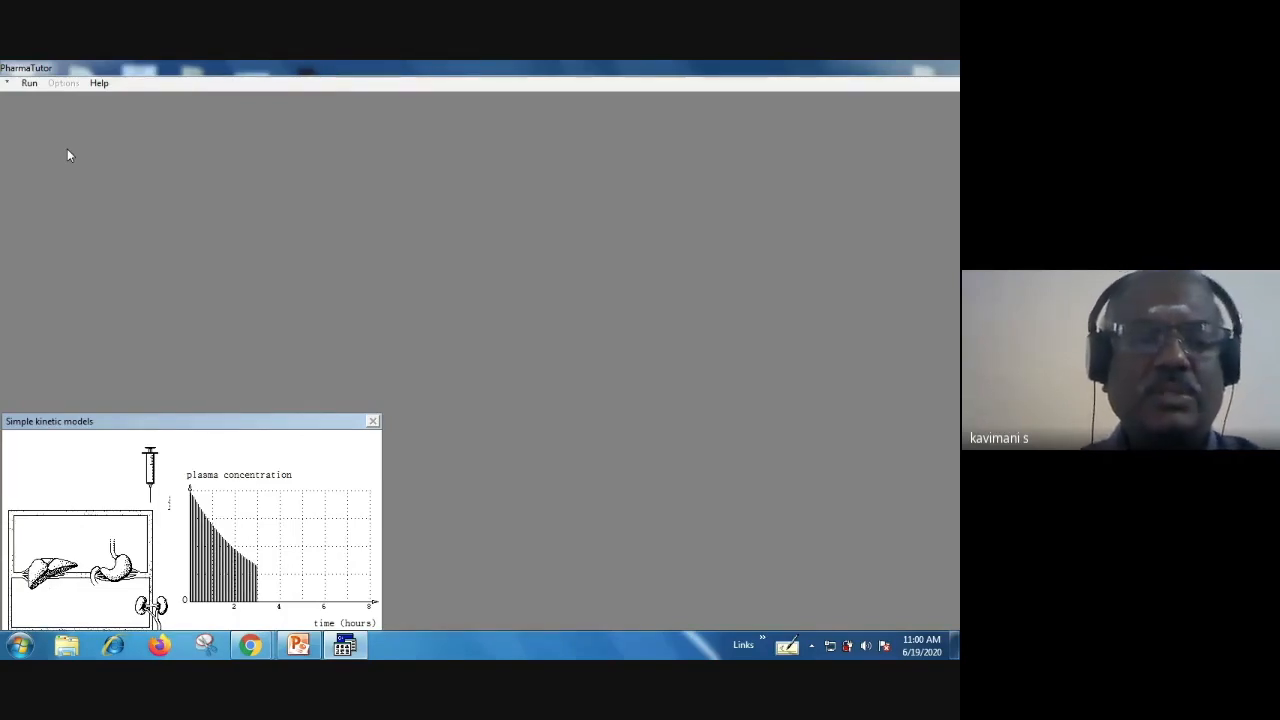
pyautogui.click(28, 84)
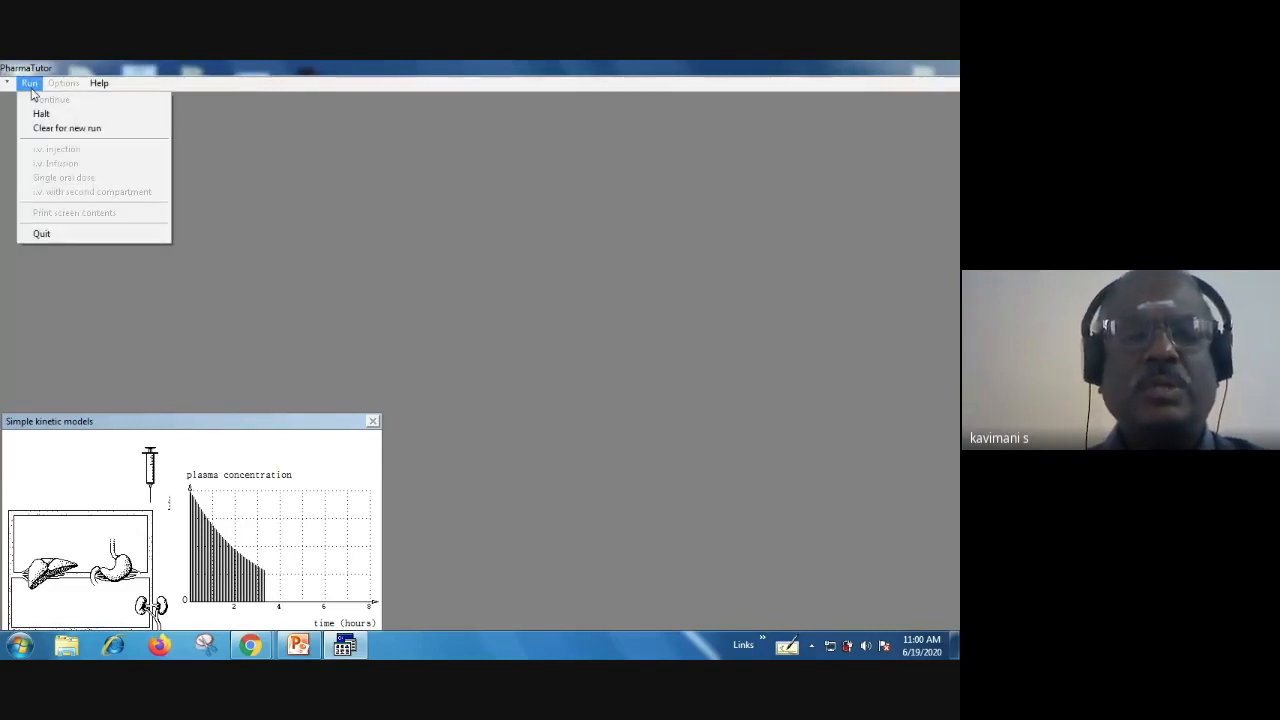
pyautogui.moveTo(42, 112)
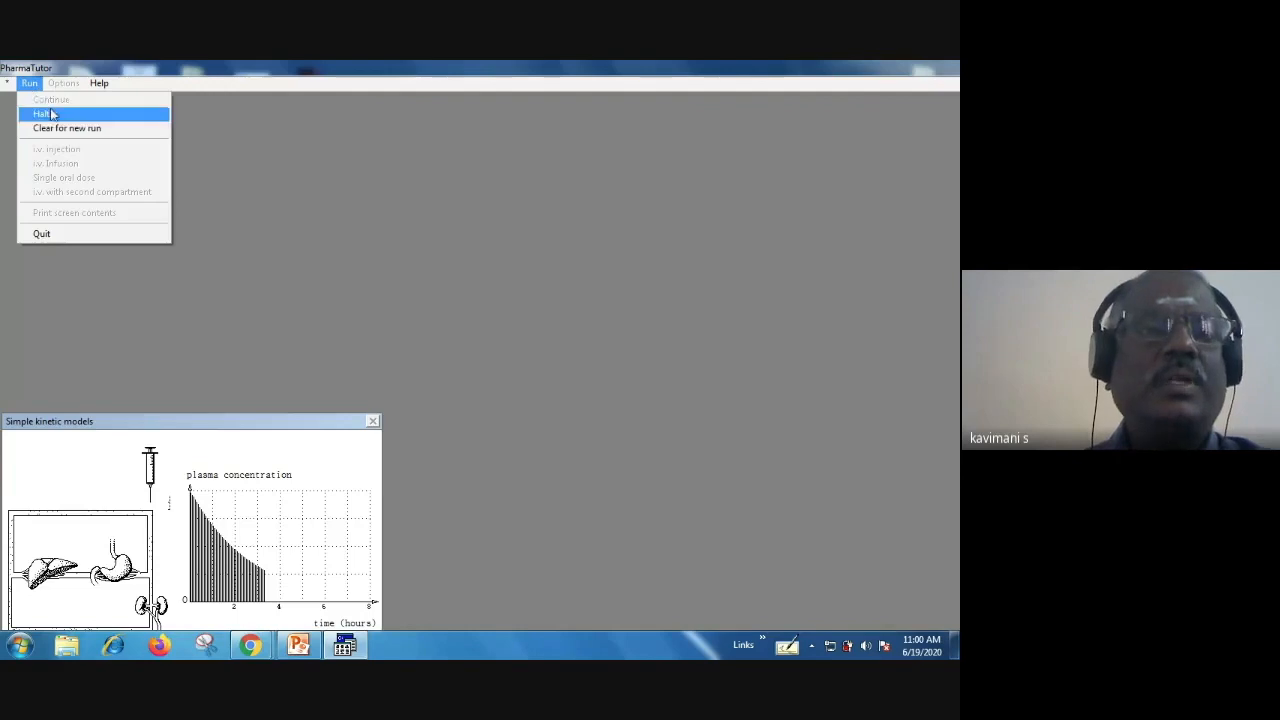
# Step: Halt the injection run and start an i.v. infusion so plasma concentration rises steadily
pyautogui.click(44, 112)
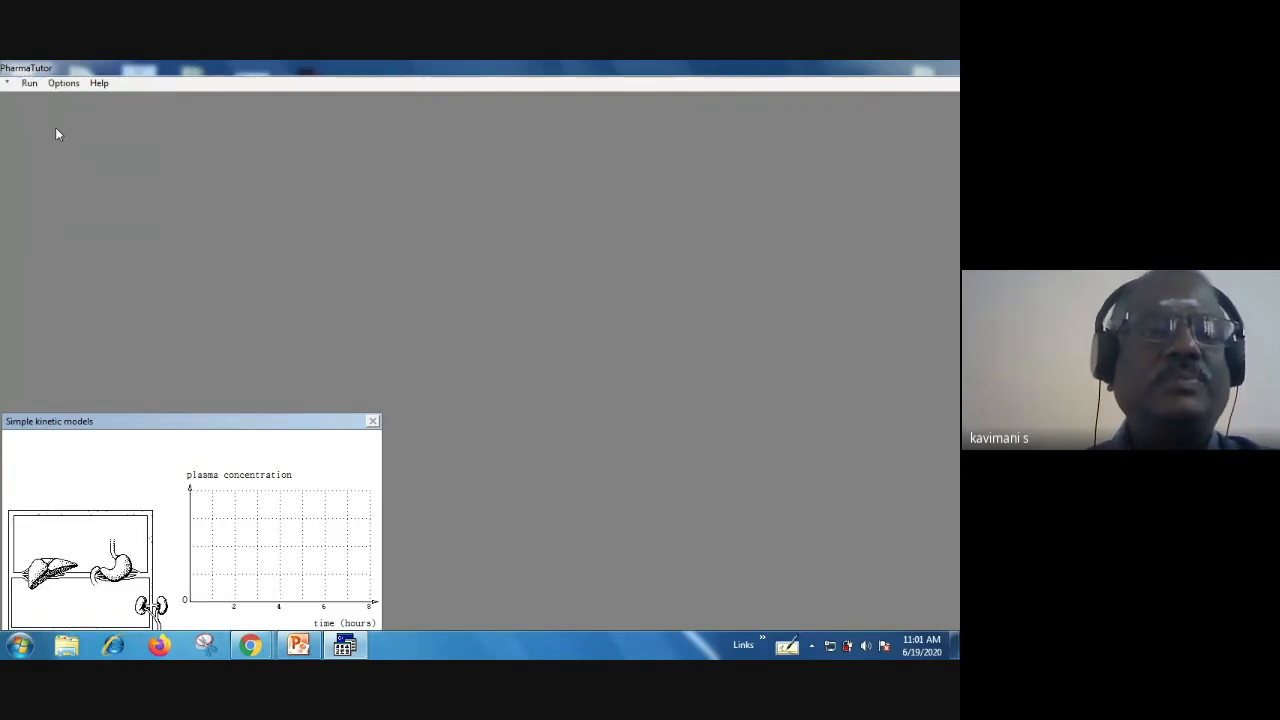
pyautogui.click(28, 82)
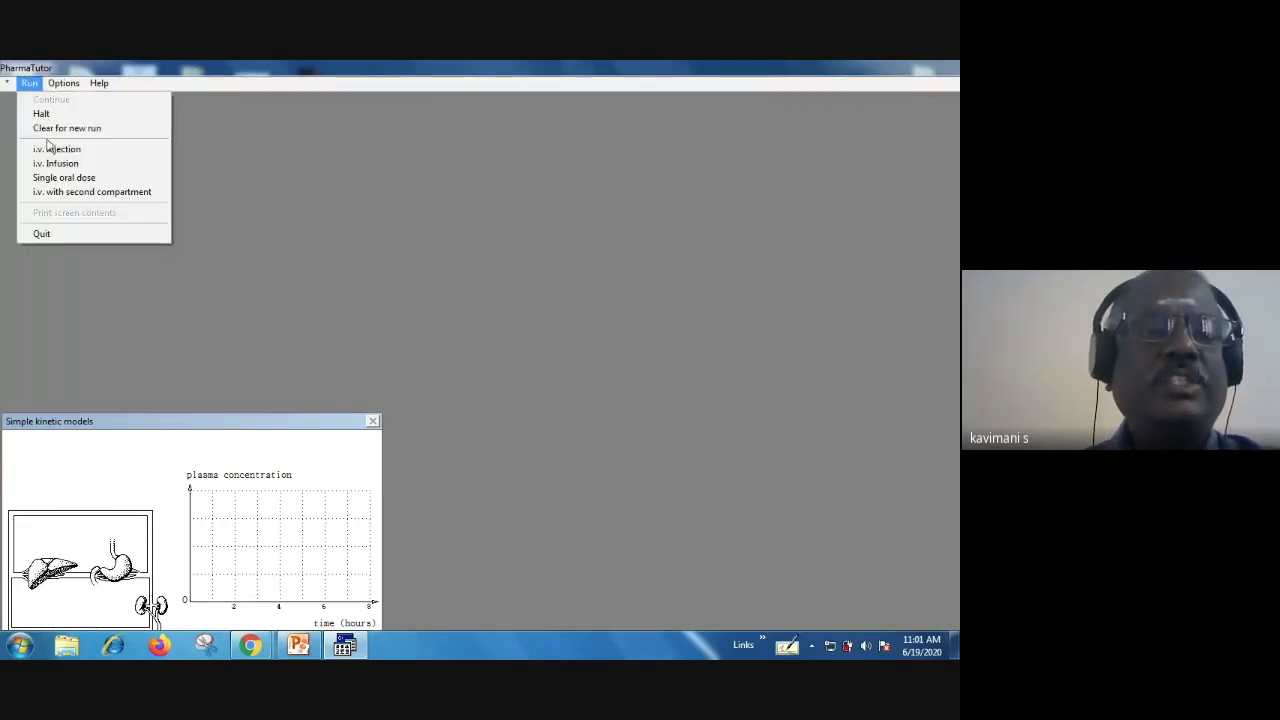
pyautogui.moveTo(56, 164)
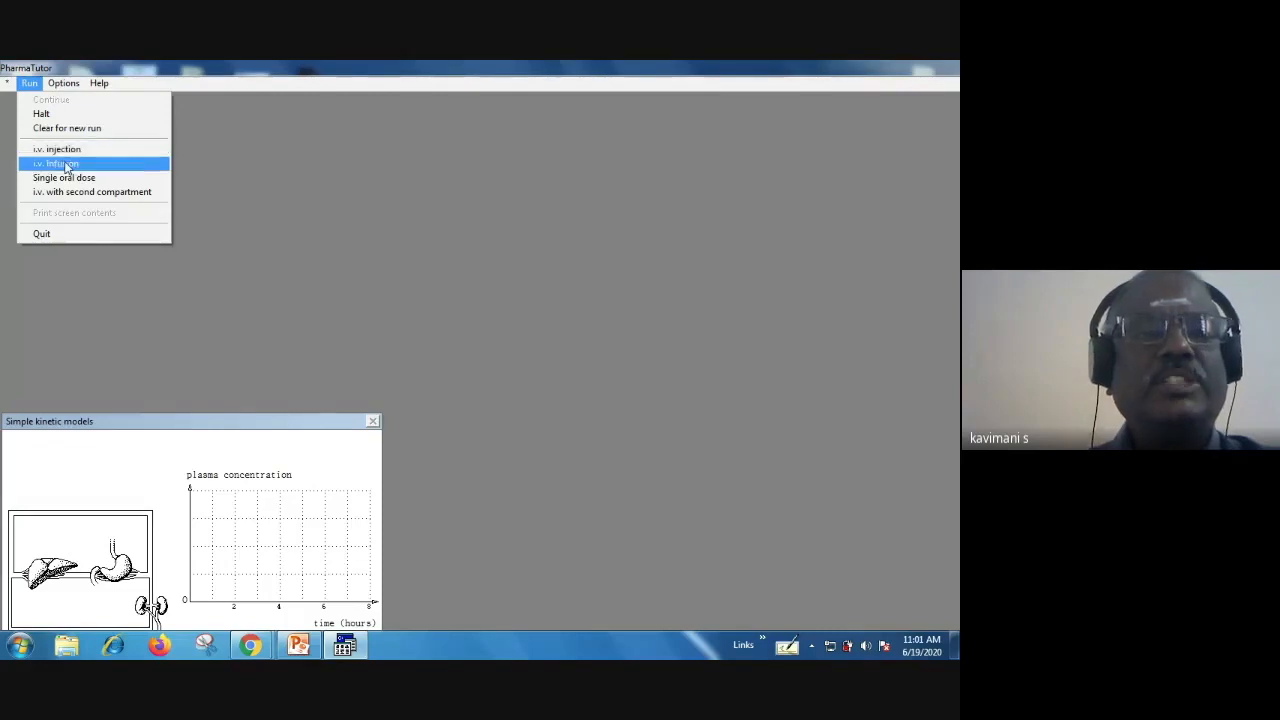
pyautogui.click(56, 164)
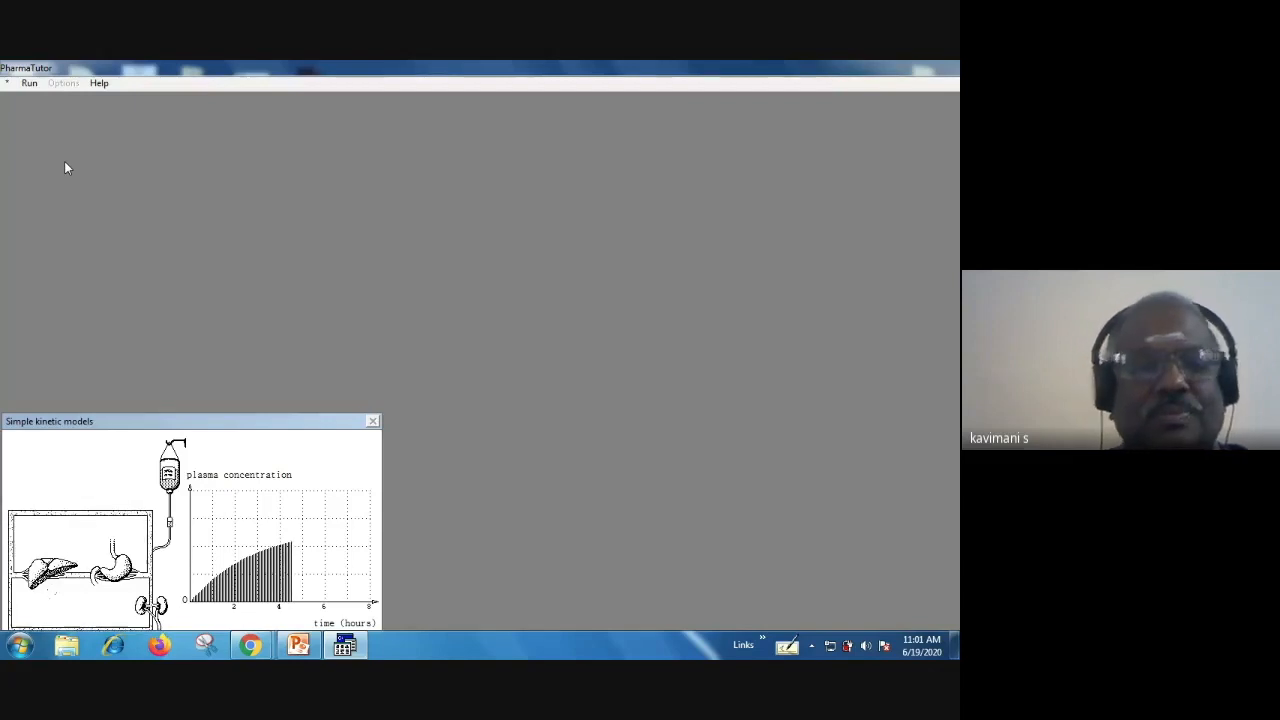
pyautogui.click(28, 82)
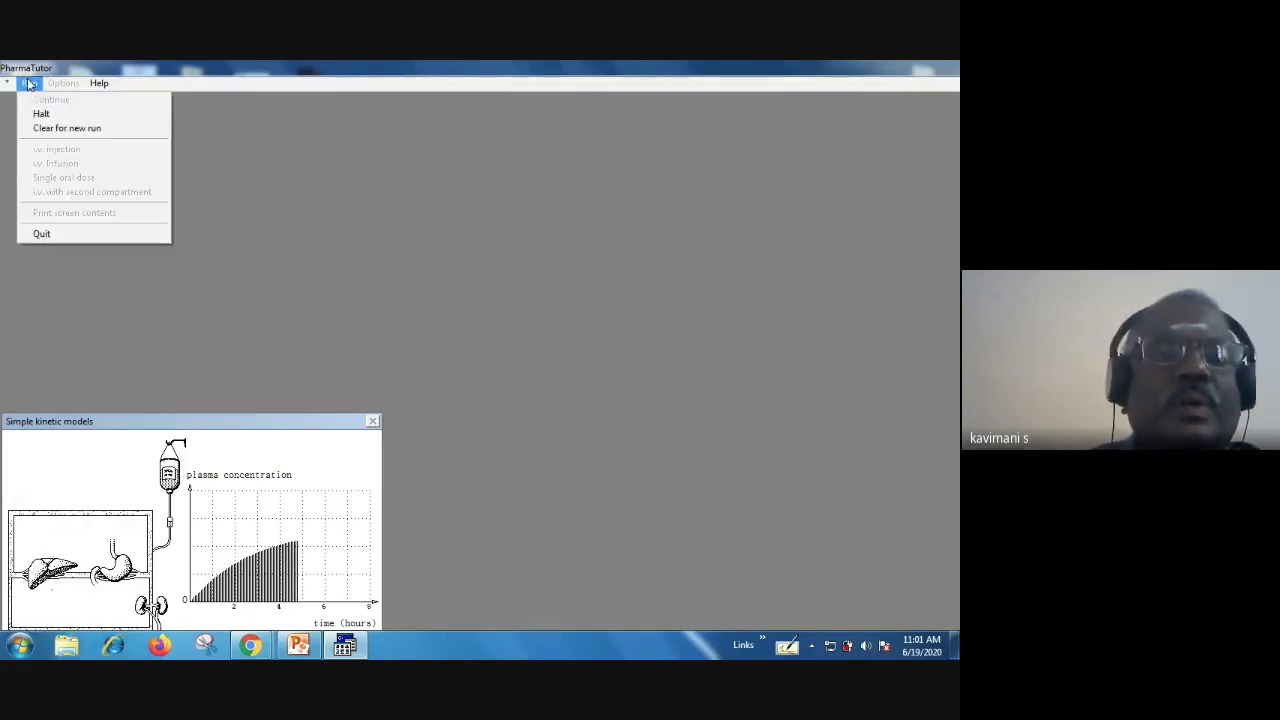
# Step: Clear the infusion curve, leaving an empty plasma concentration graph with the dosing choices listed
pyautogui.click(68, 128)
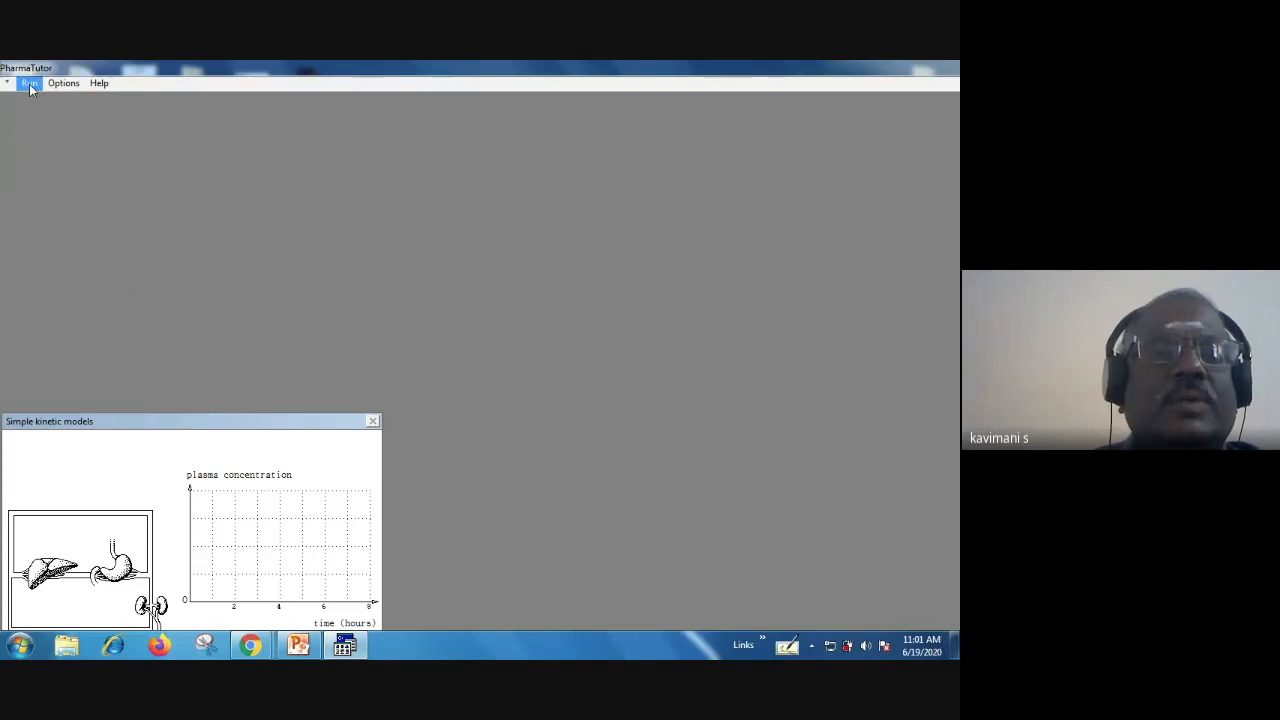
pyautogui.click(28, 84)
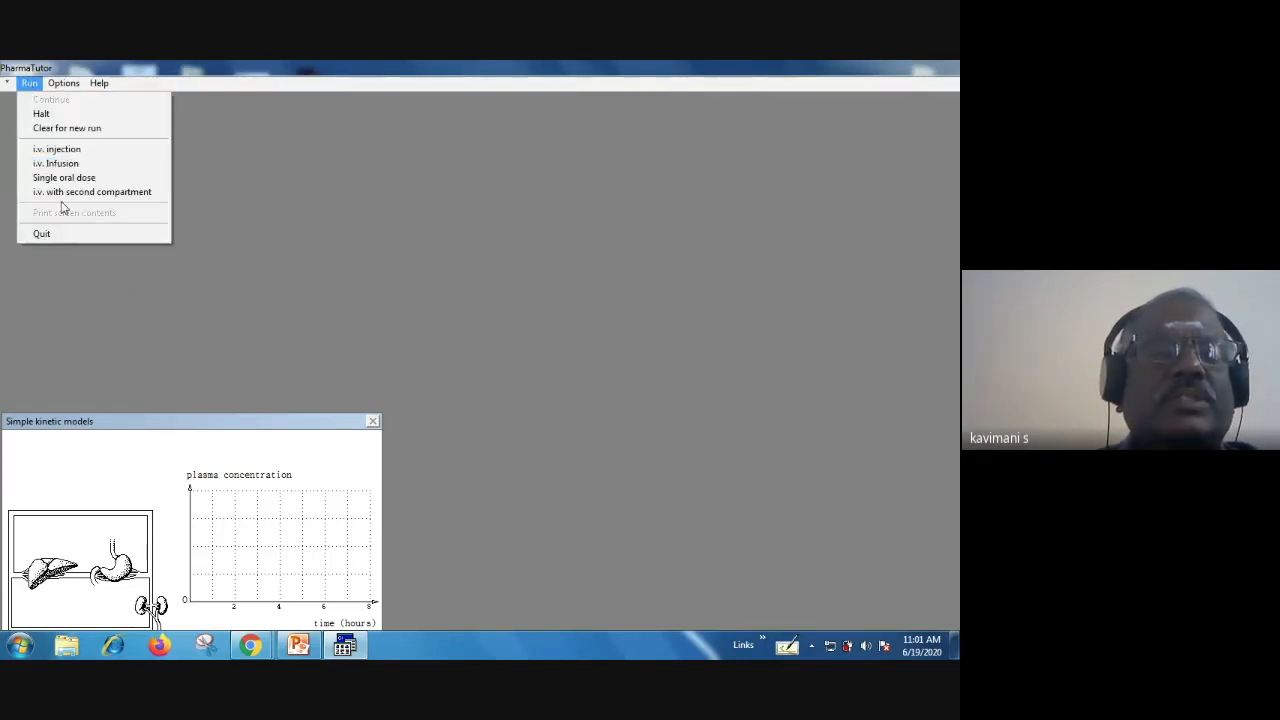
pyautogui.moveTo(92, 192)
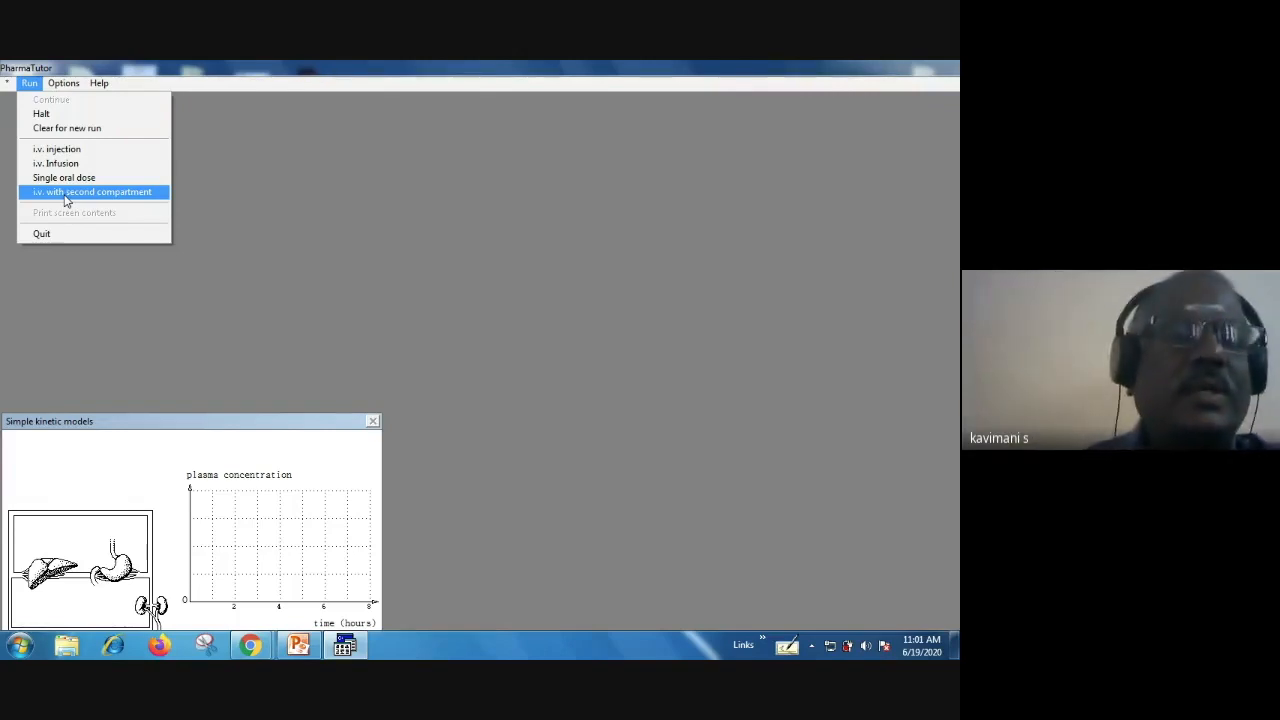
pyautogui.moveTo(42, 234)
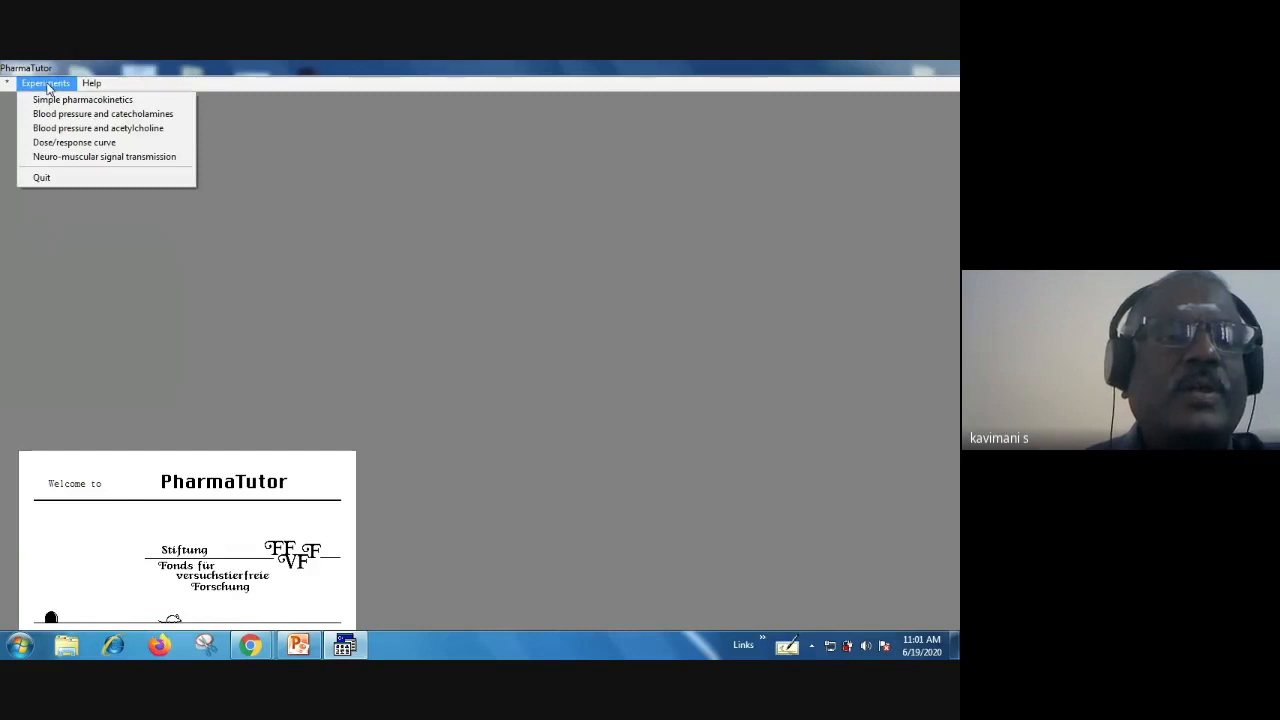
# Step: Start the Blood pressure and catecholamines experiment and begin recording the blood pressure trace
pyautogui.click(104, 112)
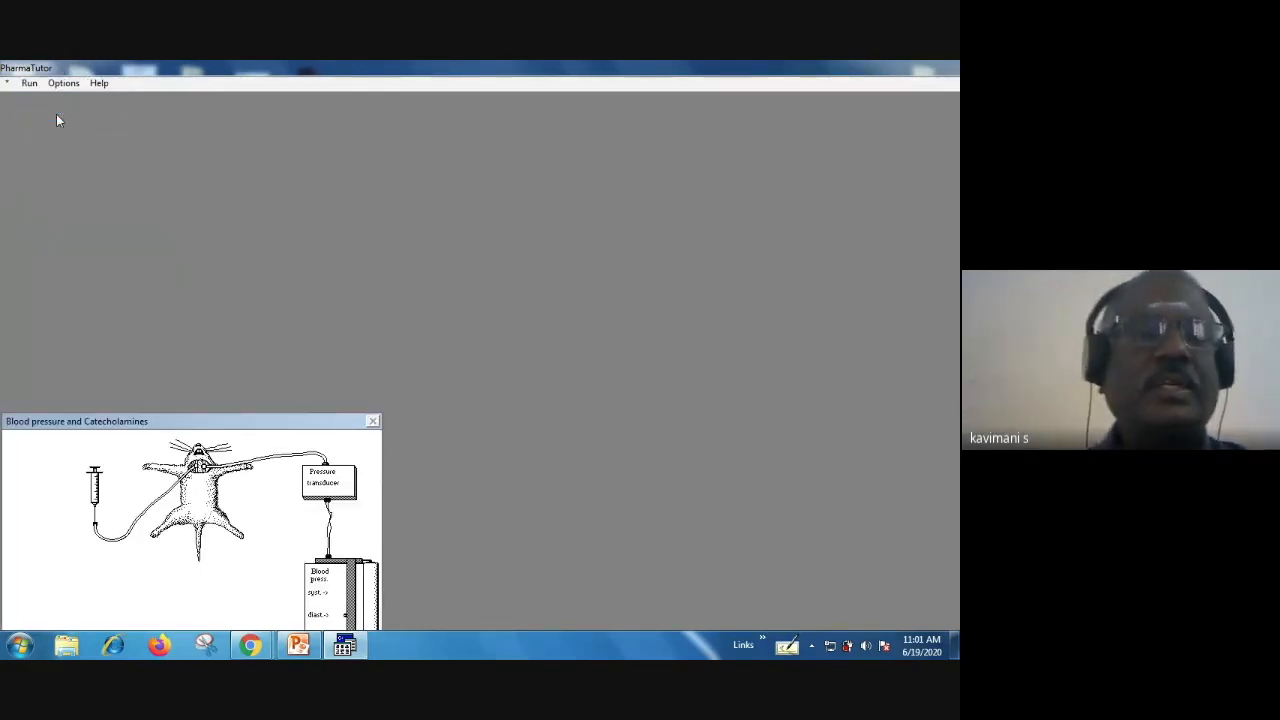
pyautogui.click(28, 84)
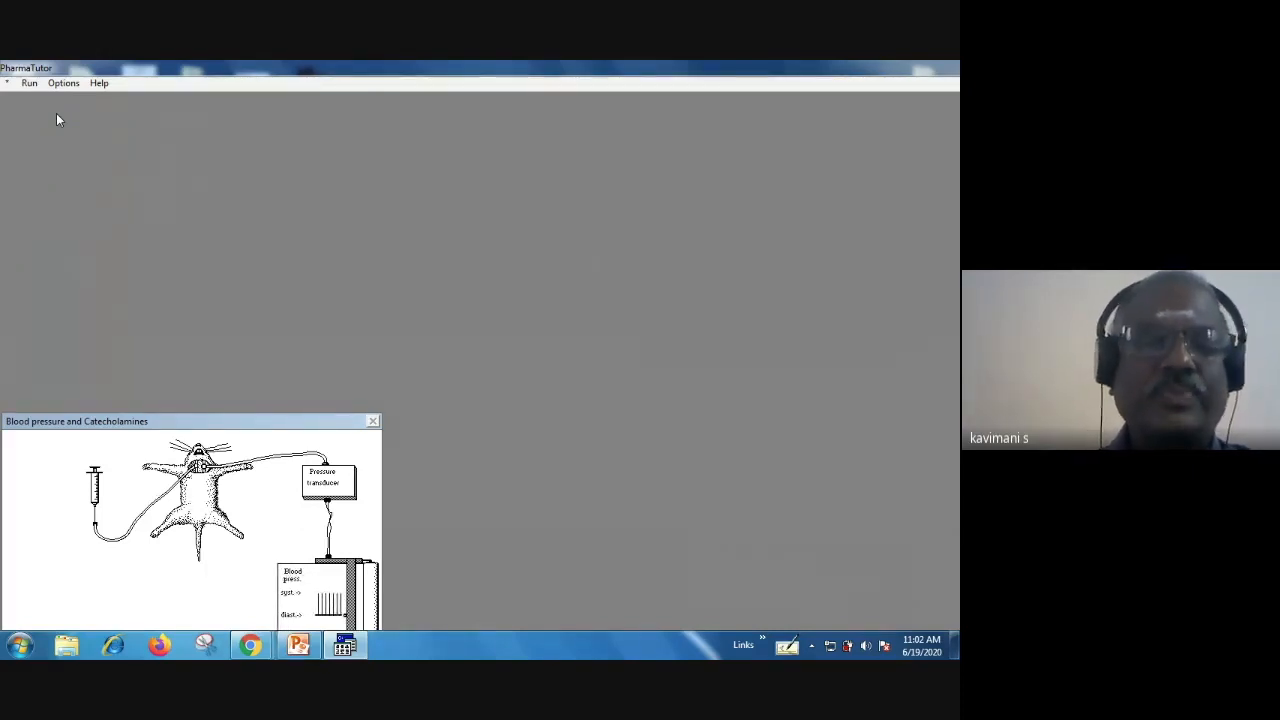
pyautogui.click(28, 82)
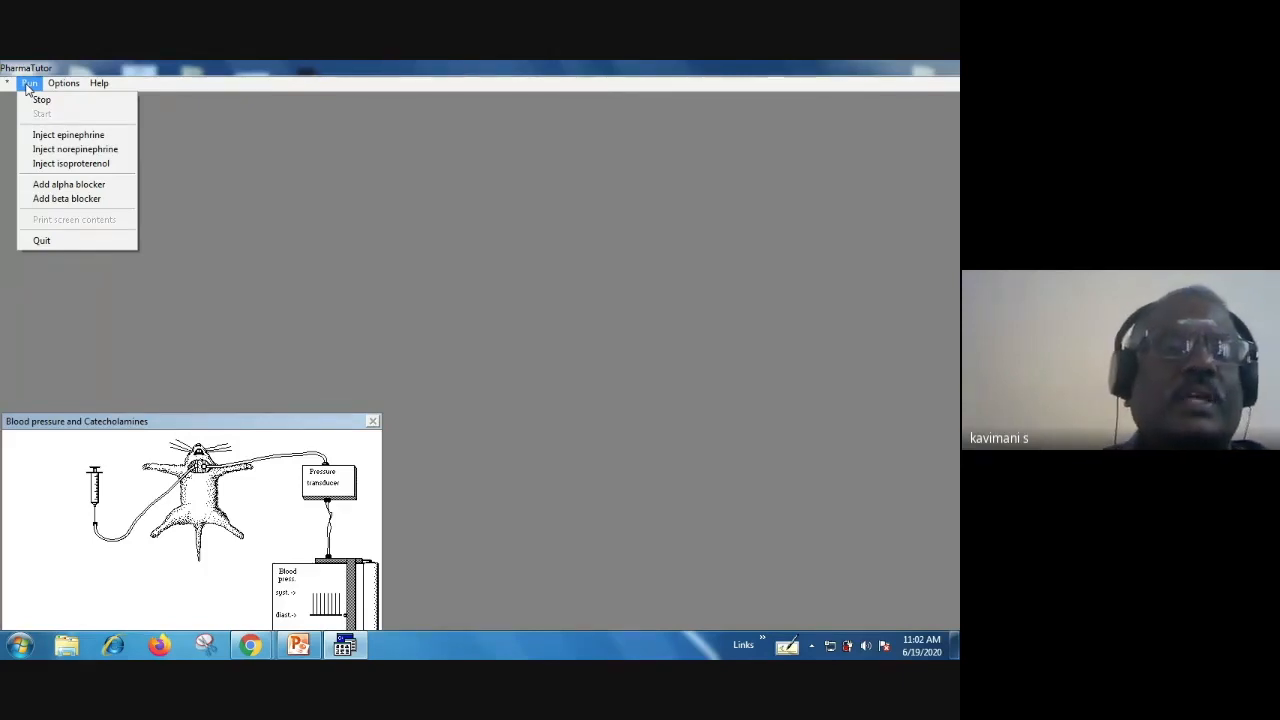
# Step: Inject epinephrine and record the resulting blood pressure spike on the trace
pyautogui.click(68, 134)
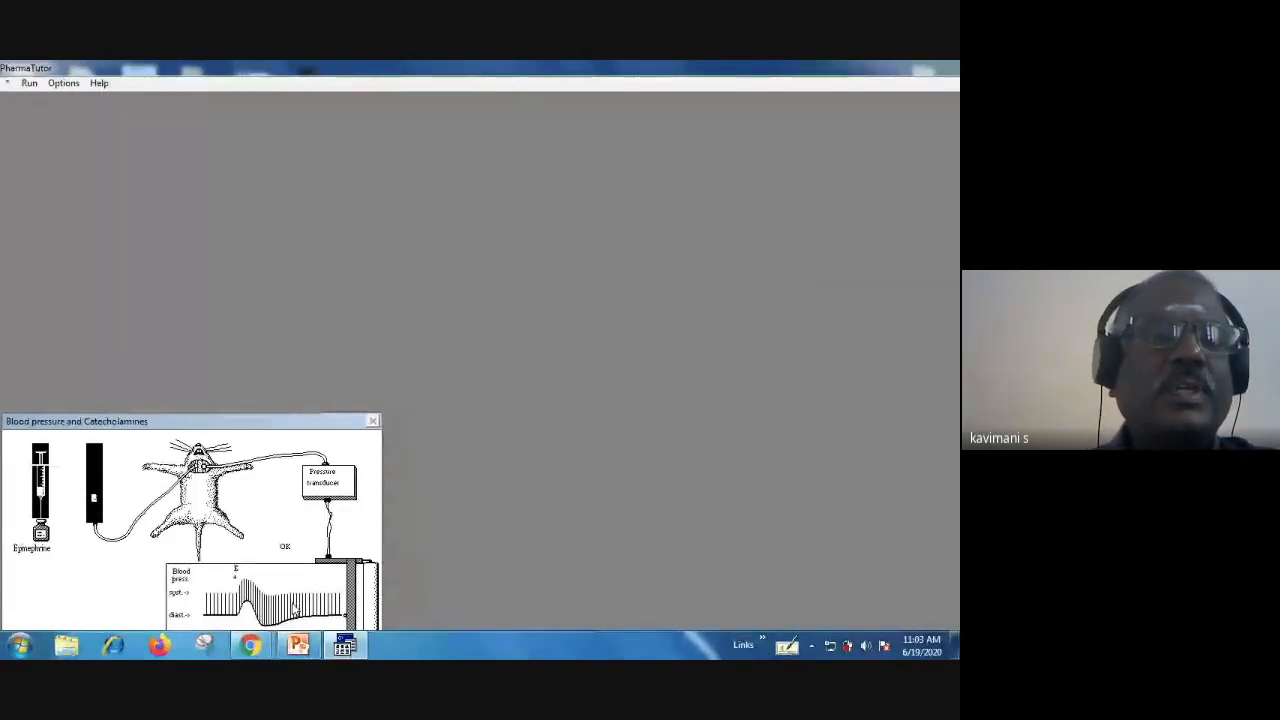
pyautogui.click(28, 84)
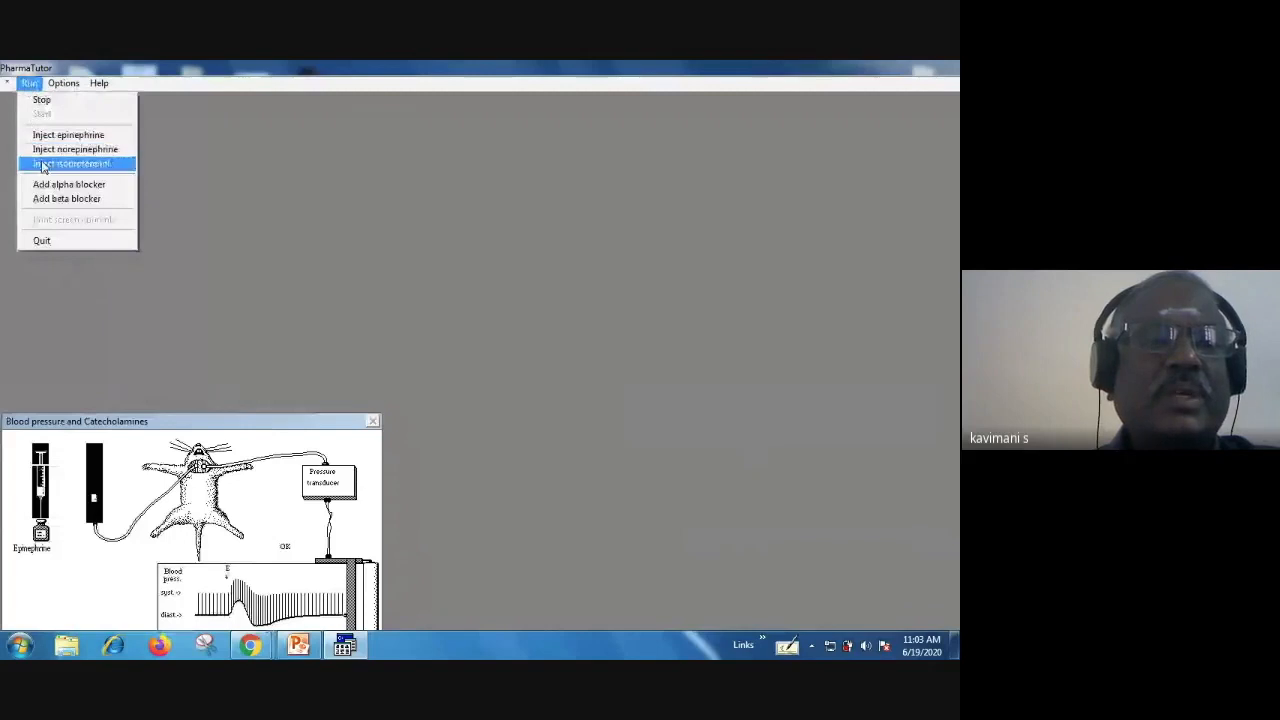
pyautogui.moveTo(68, 184)
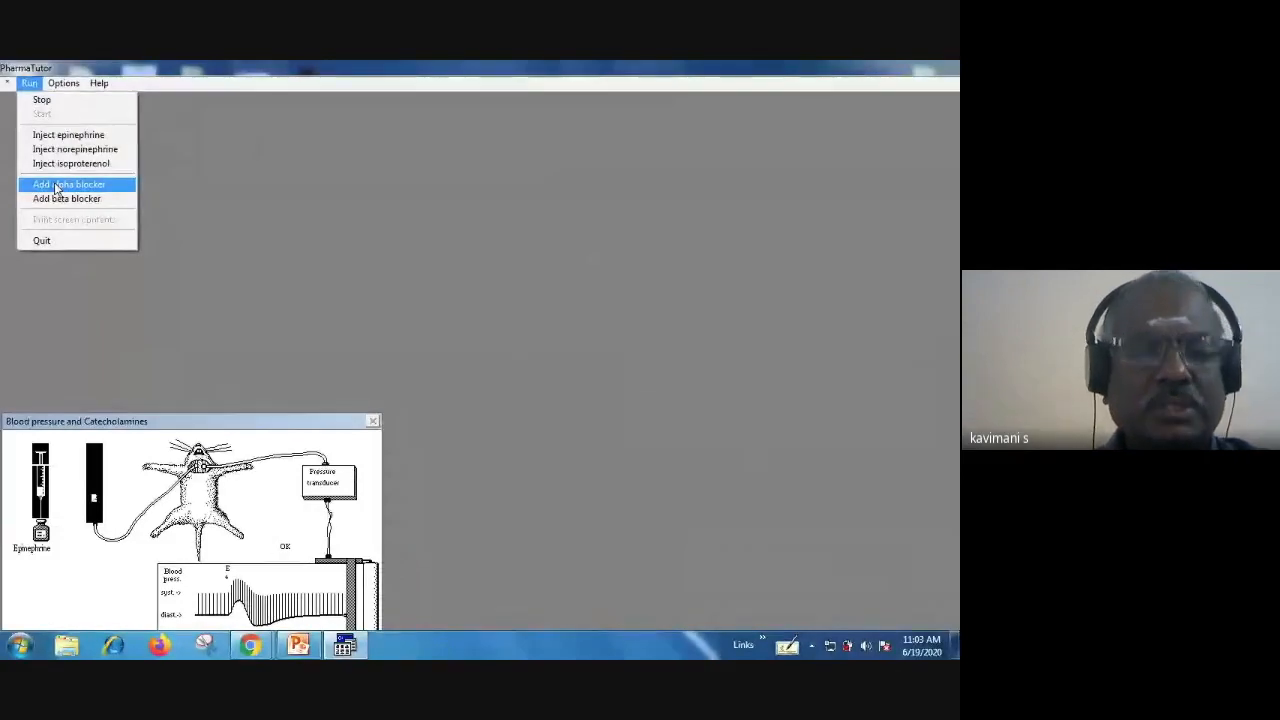
# Step: Add the alpha blocker, then inject epinephrine again to record its reversed fall in blood pressure
pyautogui.click(68, 184)
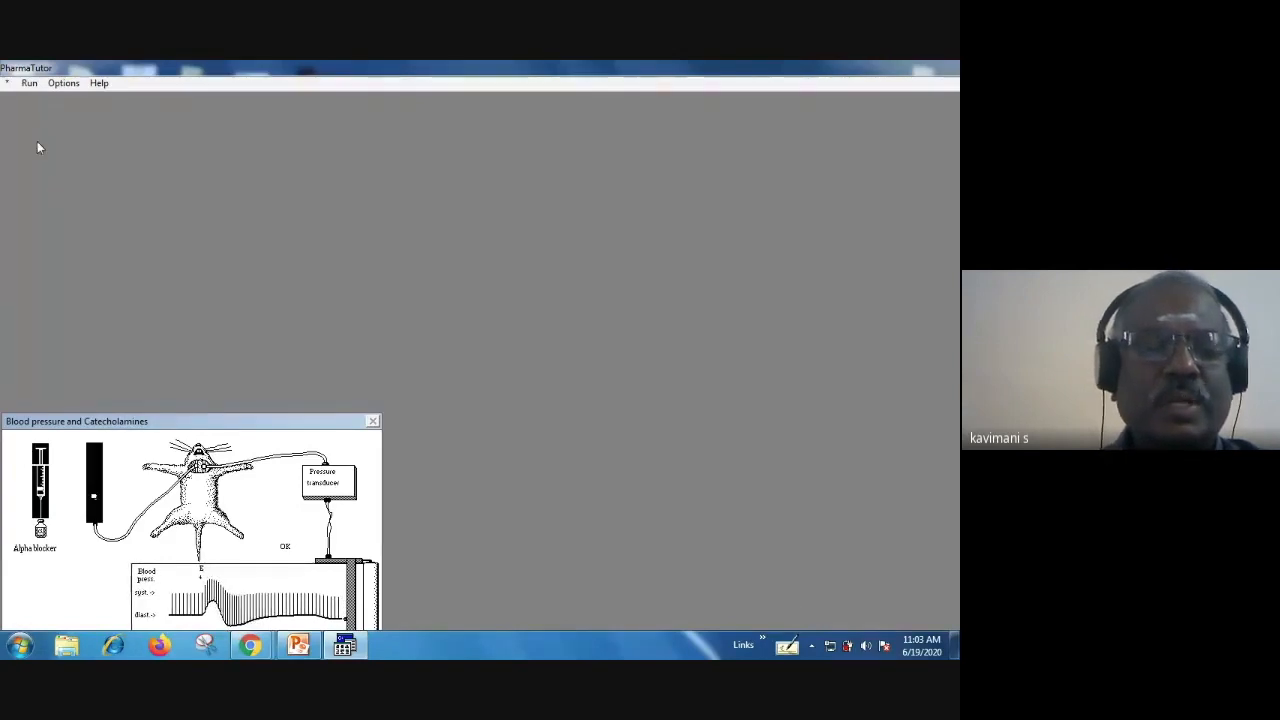
pyautogui.click(28, 82)
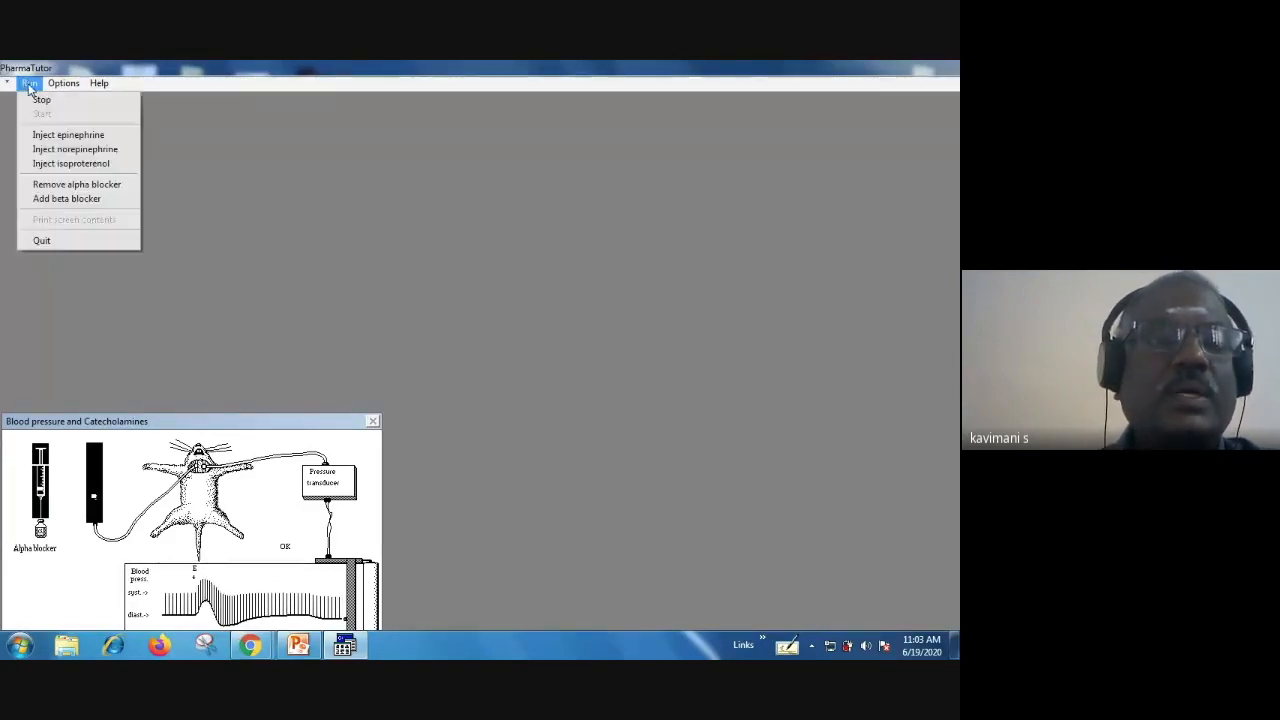
pyautogui.click(68, 134)
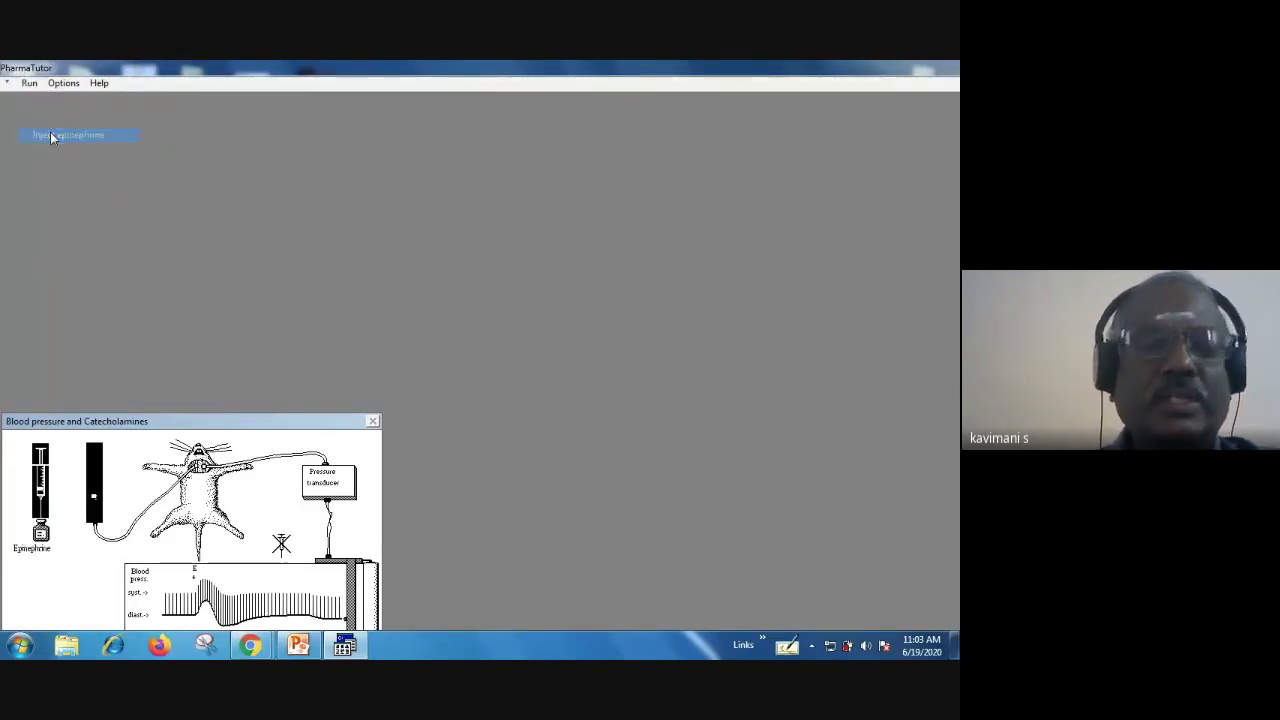
pyautogui.click(68, 136)
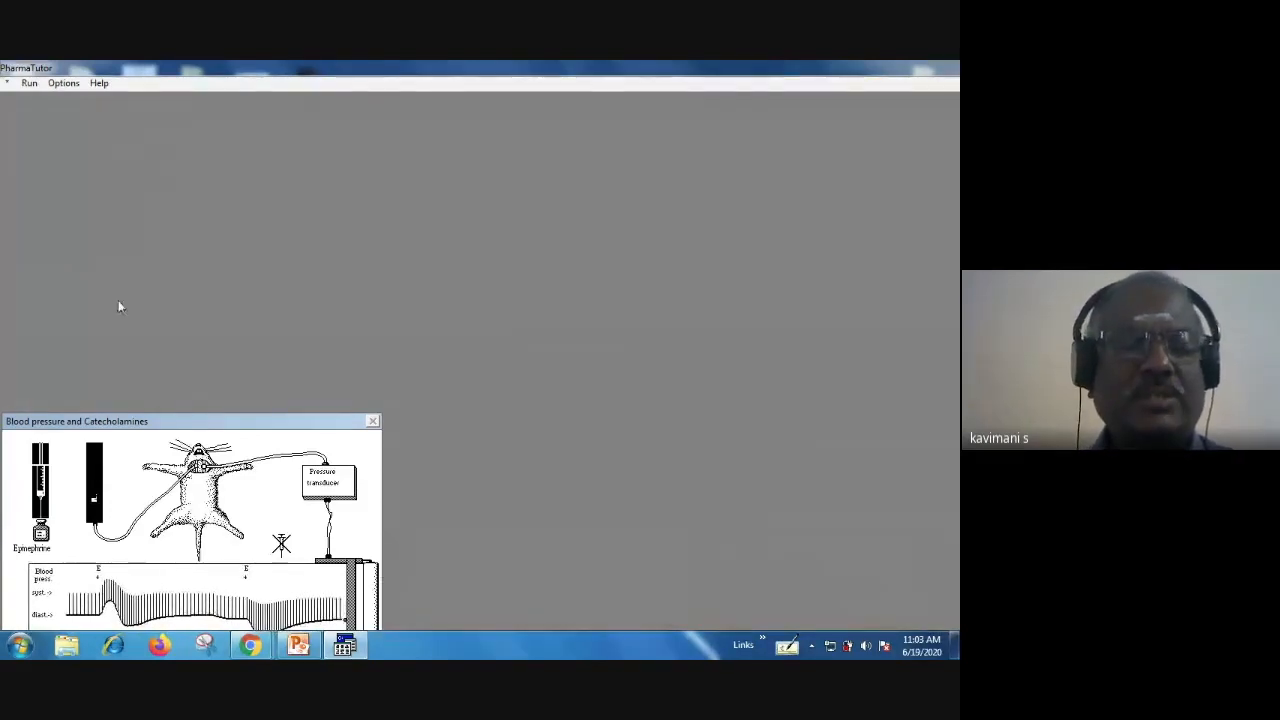
pyautogui.click(28, 82)
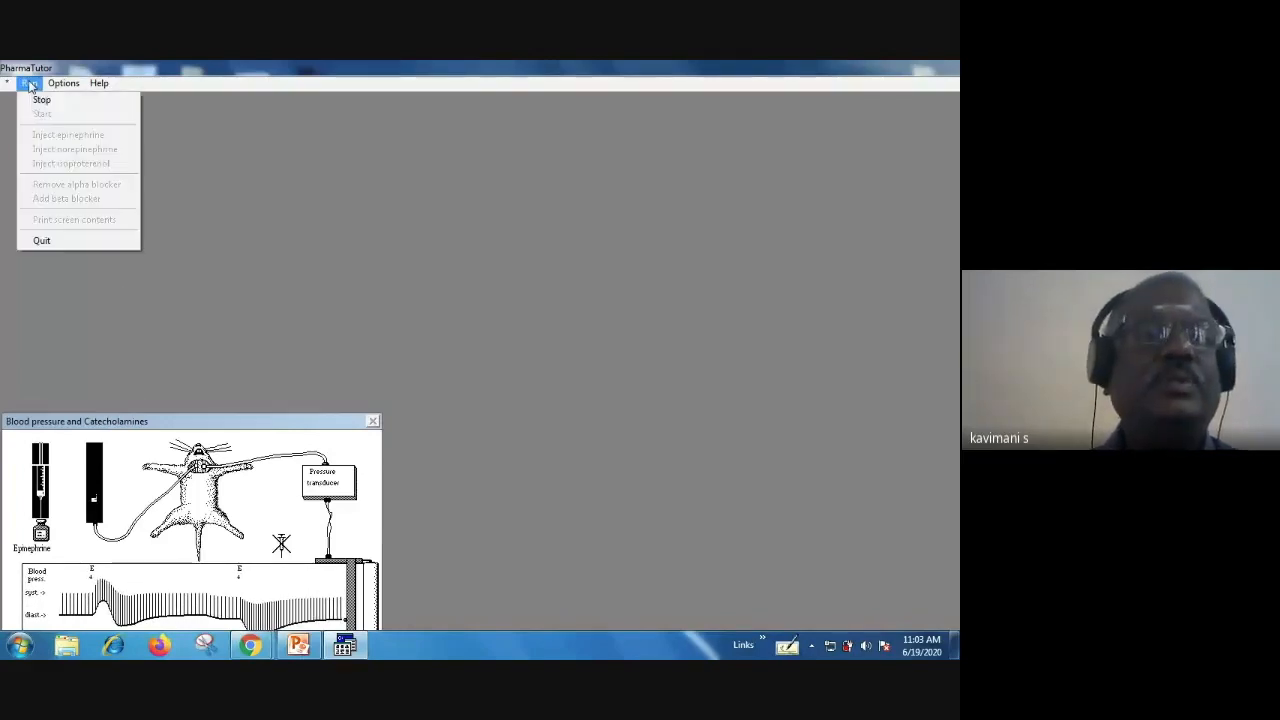